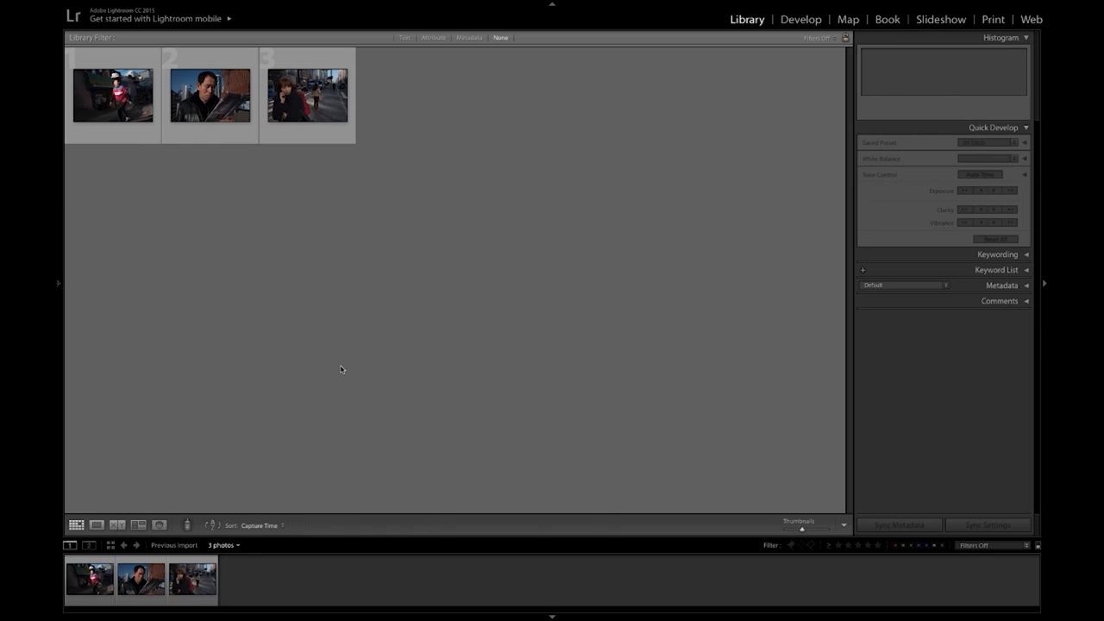
{"action": "mouse_move", "coordinate": [405, 305]}
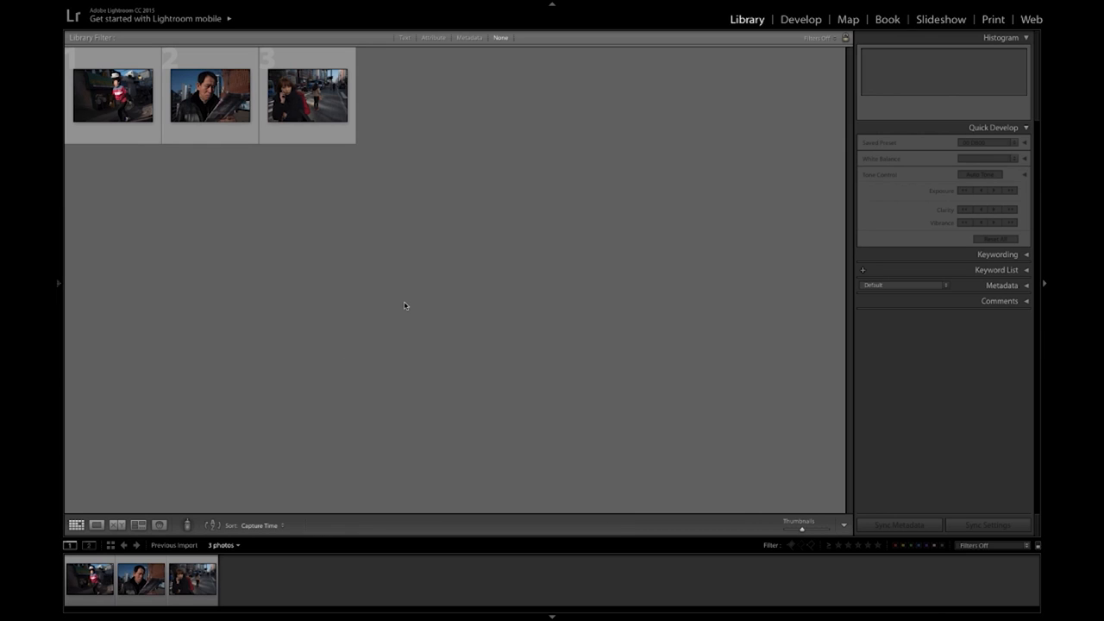
{"action": "mouse_move", "coordinate": [466, 190]}
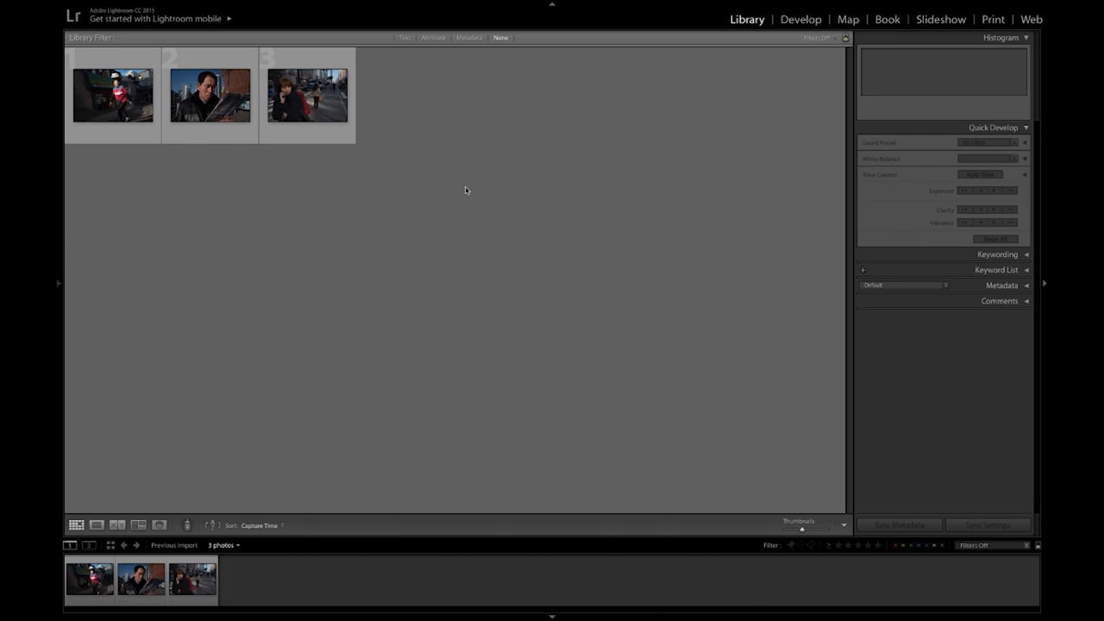
{"action": "mouse_move", "coordinate": [483, 193]}
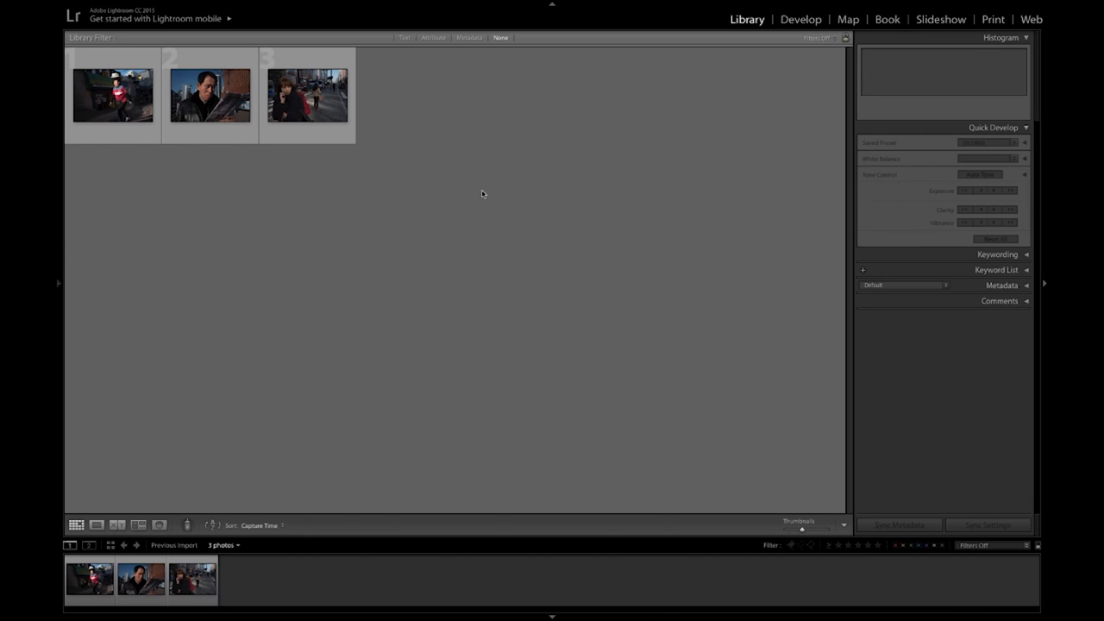
{"action": "mouse_move", "coordinate": [439, 383]}
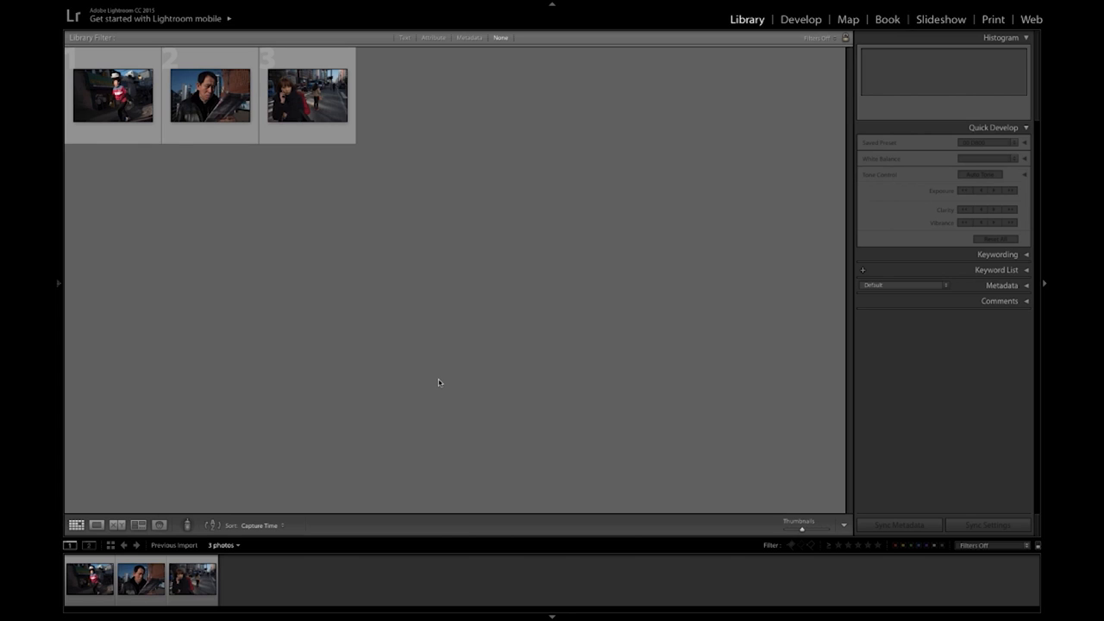
{"action": "mouse_move", "coordinate": [360, 139]}
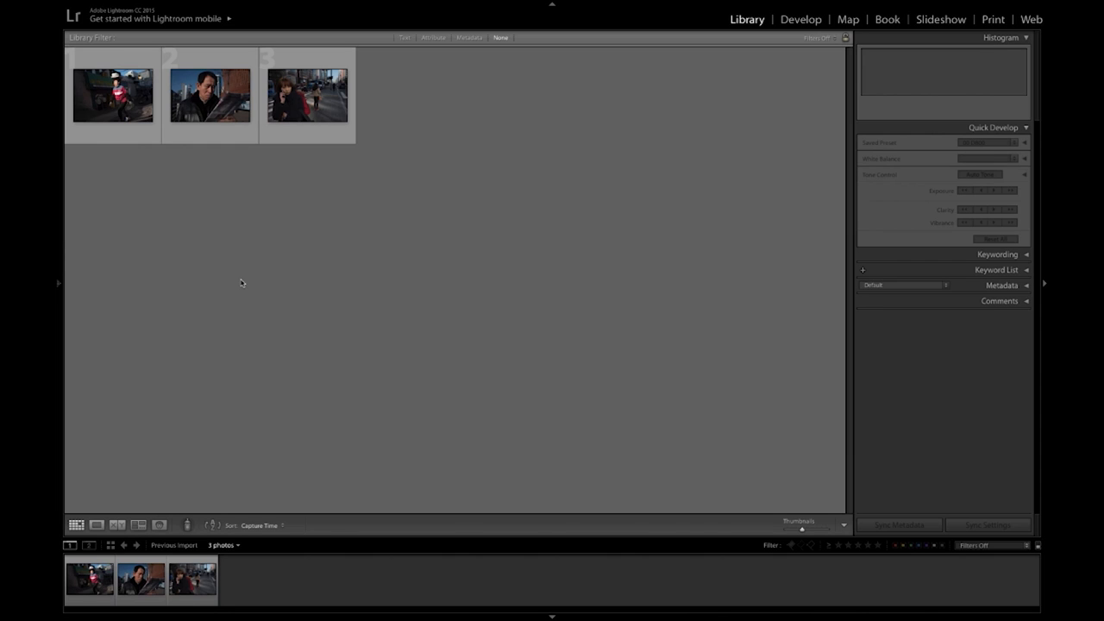
Step: Show the first street photo of the hat-carrying woman as a single large image
{"action": "left_click", "coordinate": [210, 95]}
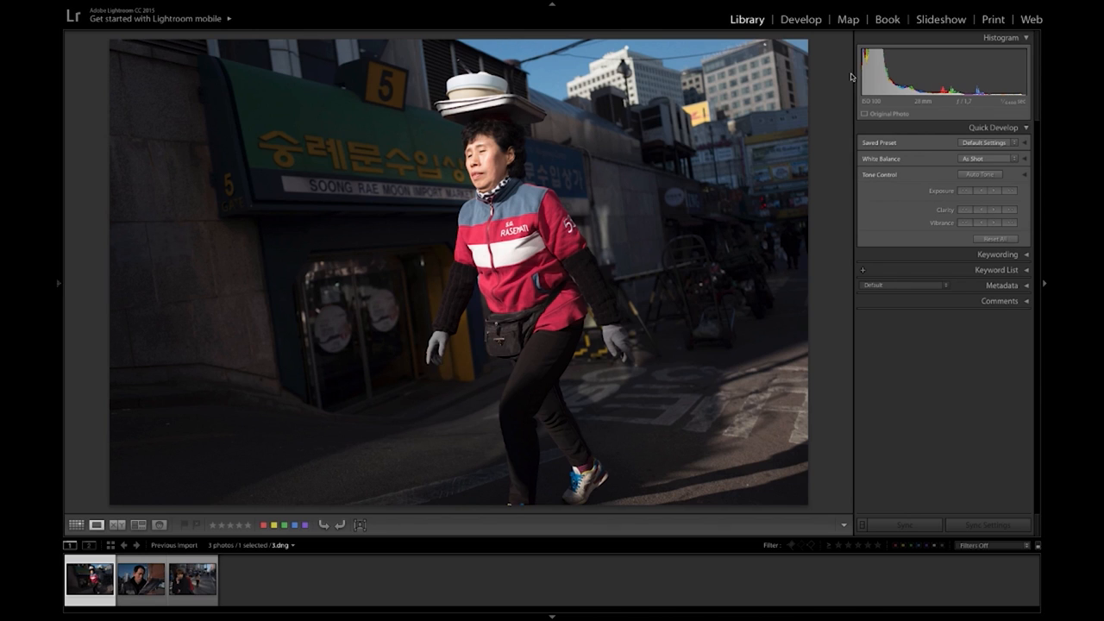
{"action": "mouse_move", "coordinate": [883, 173]}
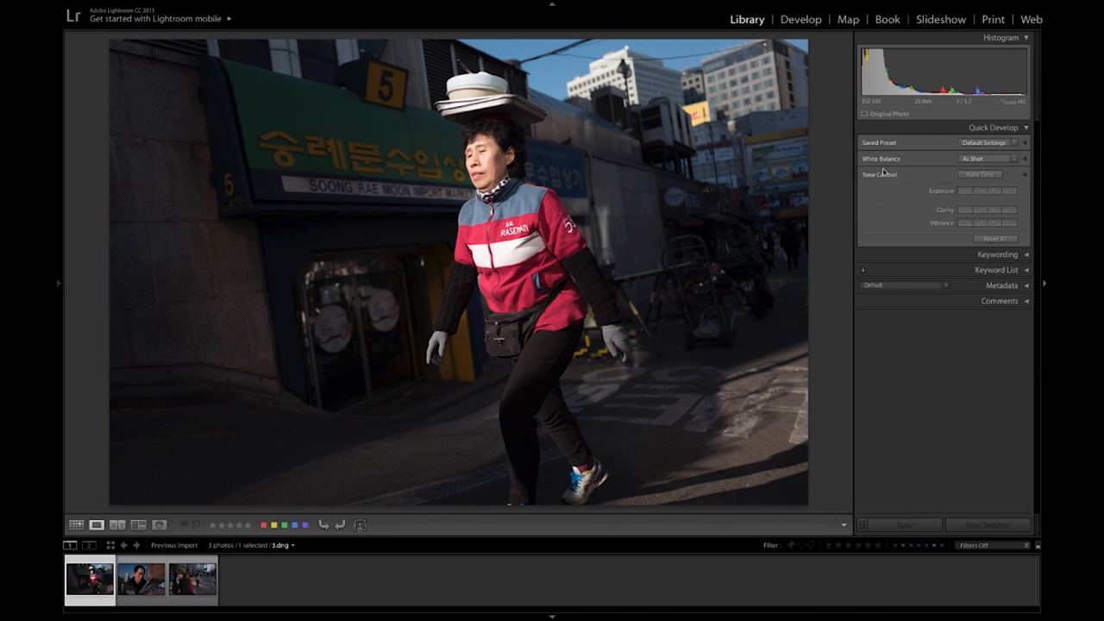
{"action": "mouse_move", "coordinate": [1000, 82]}
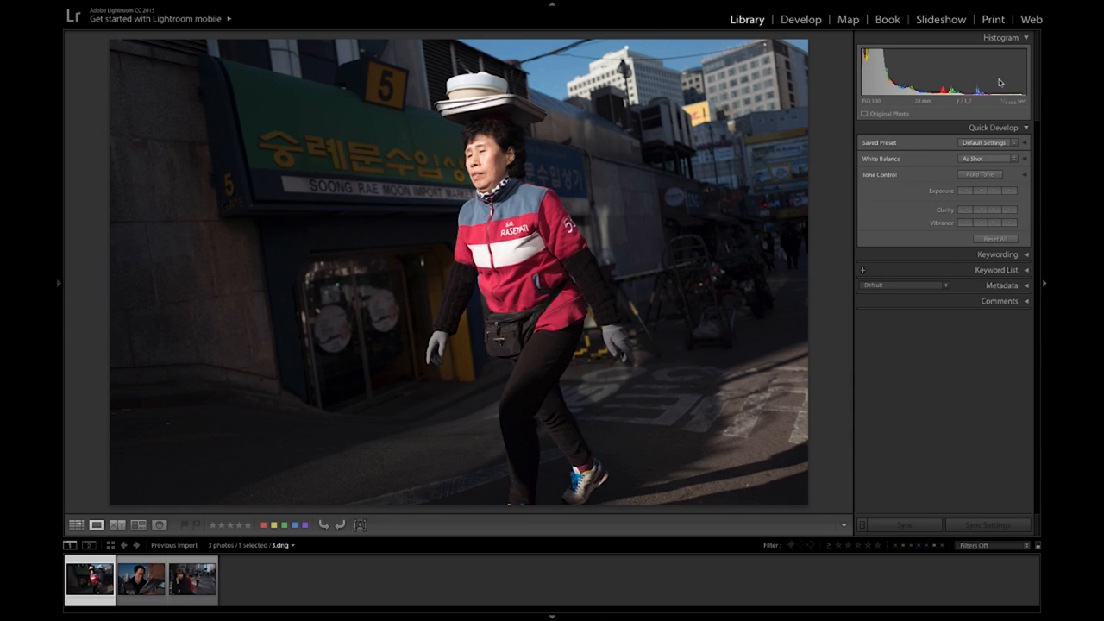
{"action": "mouse_move", "coordinate": [981, 89]}
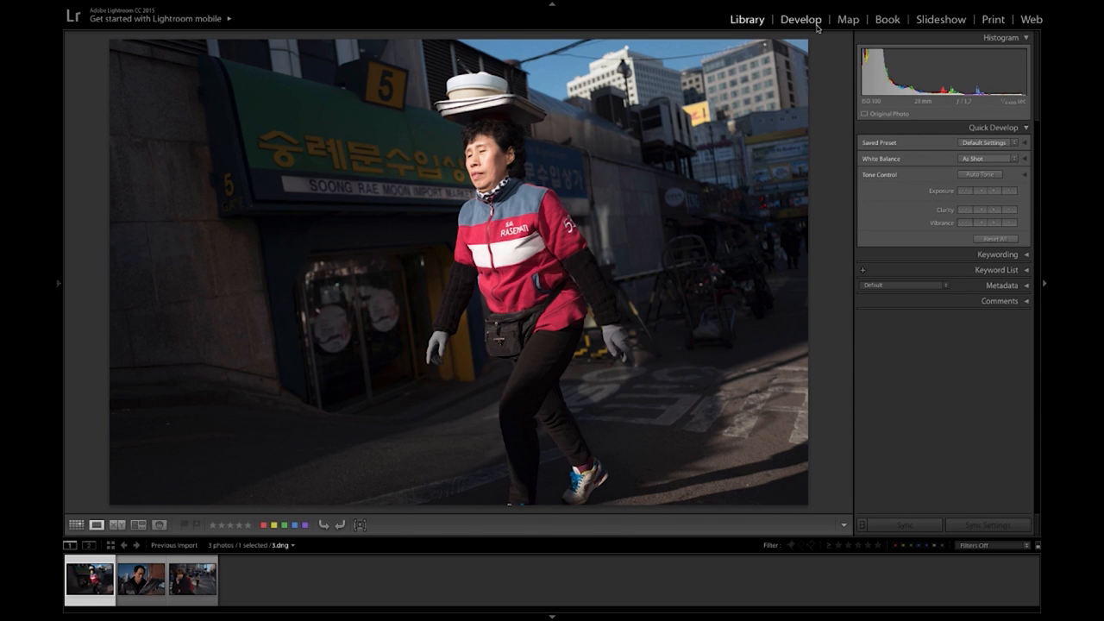
Step: Switch the opened photo to Develop and set its treatment to Black & White
{"action": "left_click", "coordinate": [801, 19]}
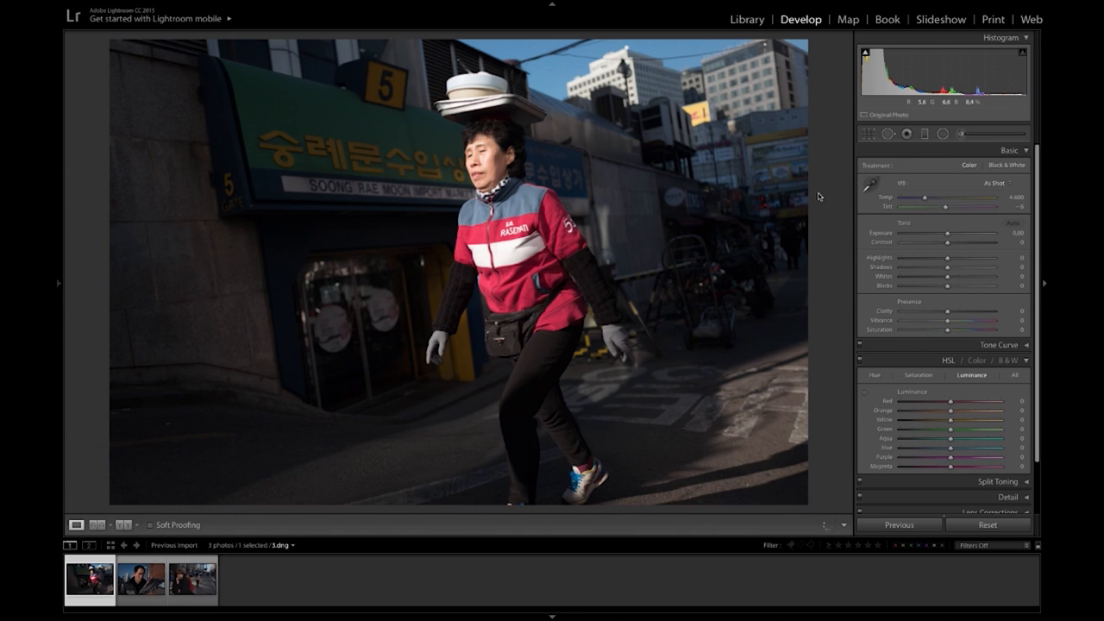
{"action": "left_click", "coordinate": [1011, 225]}
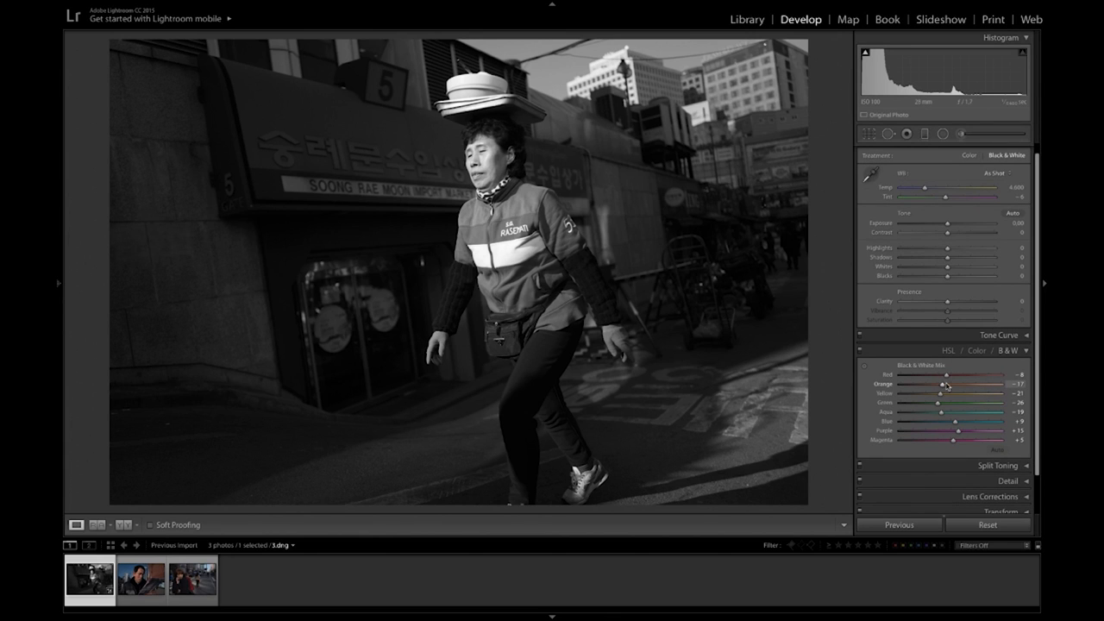
Step: Raise the orange and red B&W mix sliders and pull blue down for a darker sky
{"action": "left_click_drag", "start_coordinate": [939, 384], "coordinate": [973, 385]}
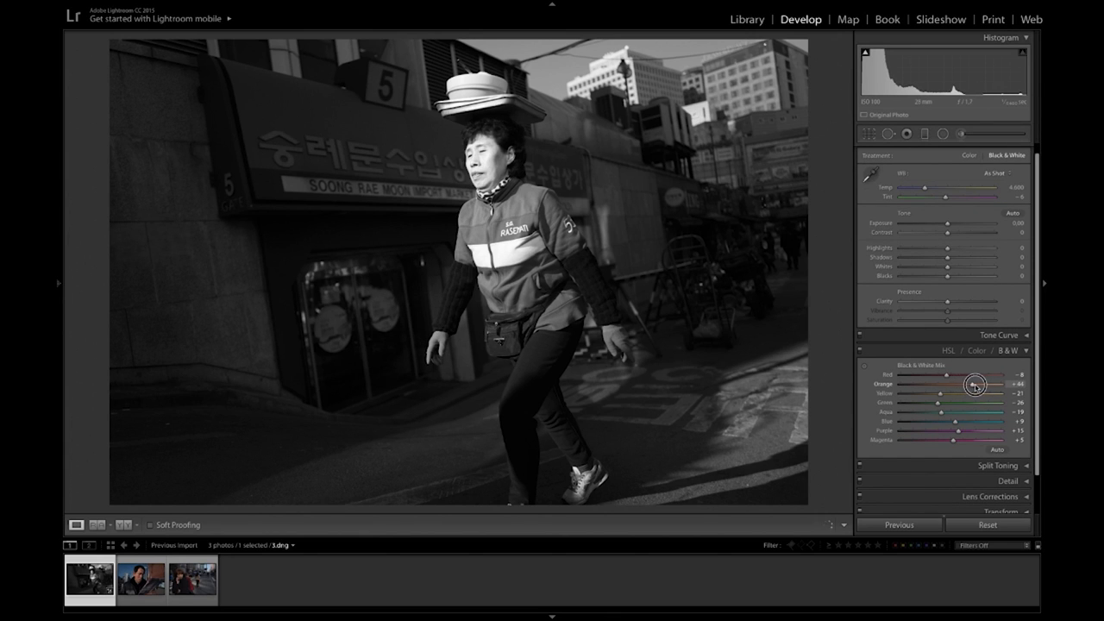
{"action": "left_click_drag", "start_coordinate": [964, 383], "coordinate": [991, 383]}
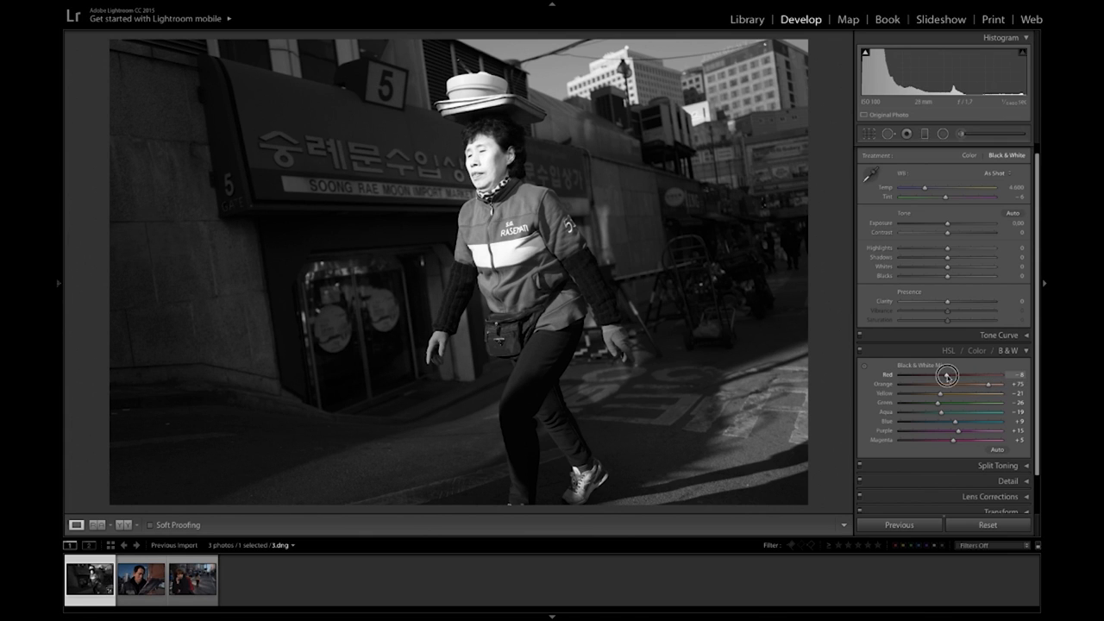
{"action": "left_click_drag", "start_coordinate": [929, 374], "coordinate": [974, 374]}
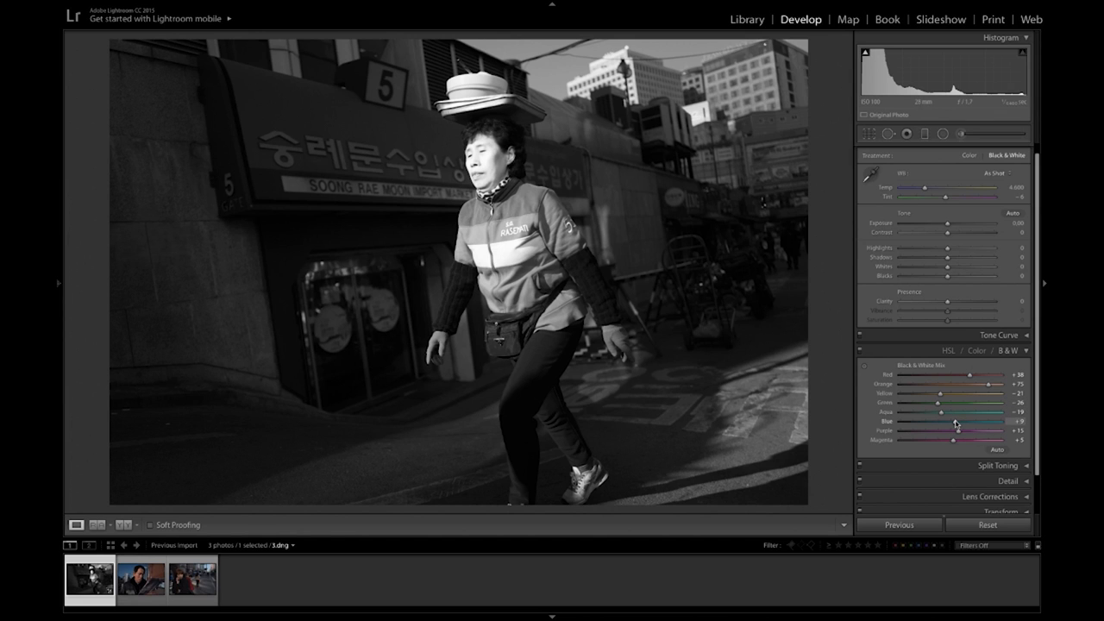
{"action": "left_click_drag", "start_coordinate": [956, 421], "coordinate": [913, 421]}
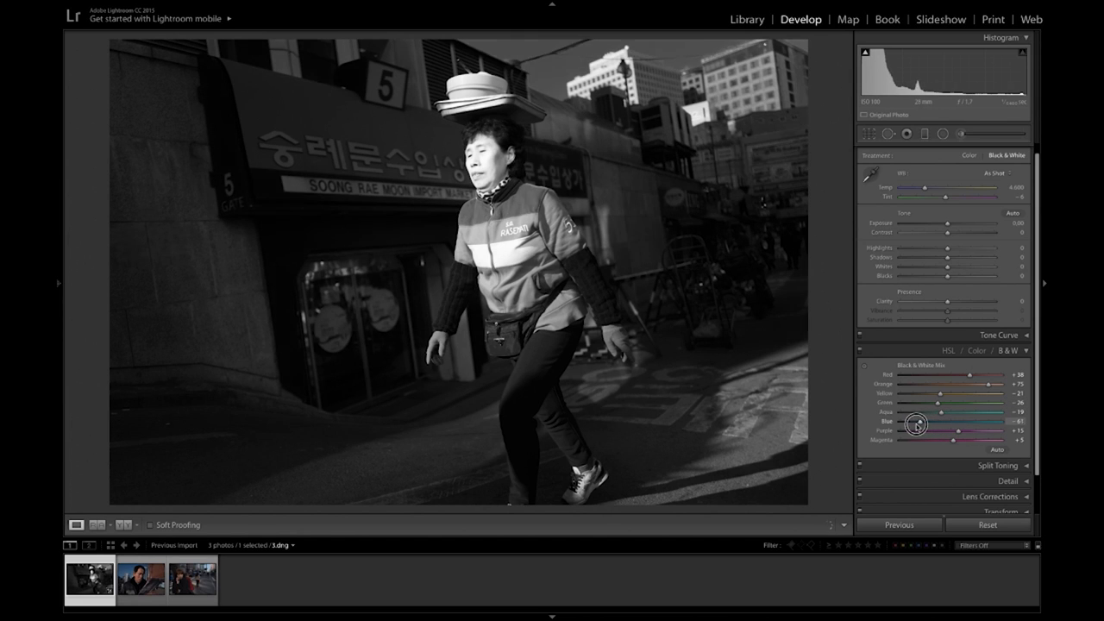
{"action": "left_click_drag", "start_coordinate": [918, 424], "coordinate": [911, 425]}
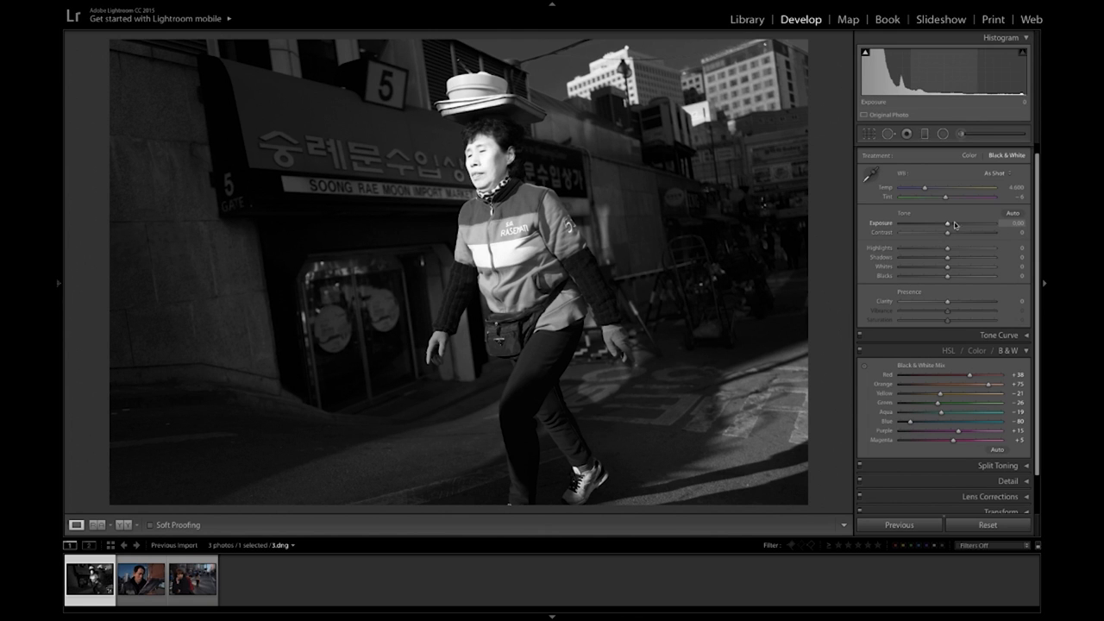
Step: Lower Exposure slightly, raise Contrast and deepen the Shadows for a moodier look
{"action": "left_click_drag", "start_coordinate": [946, 225], "coordinate": [930, 225]}
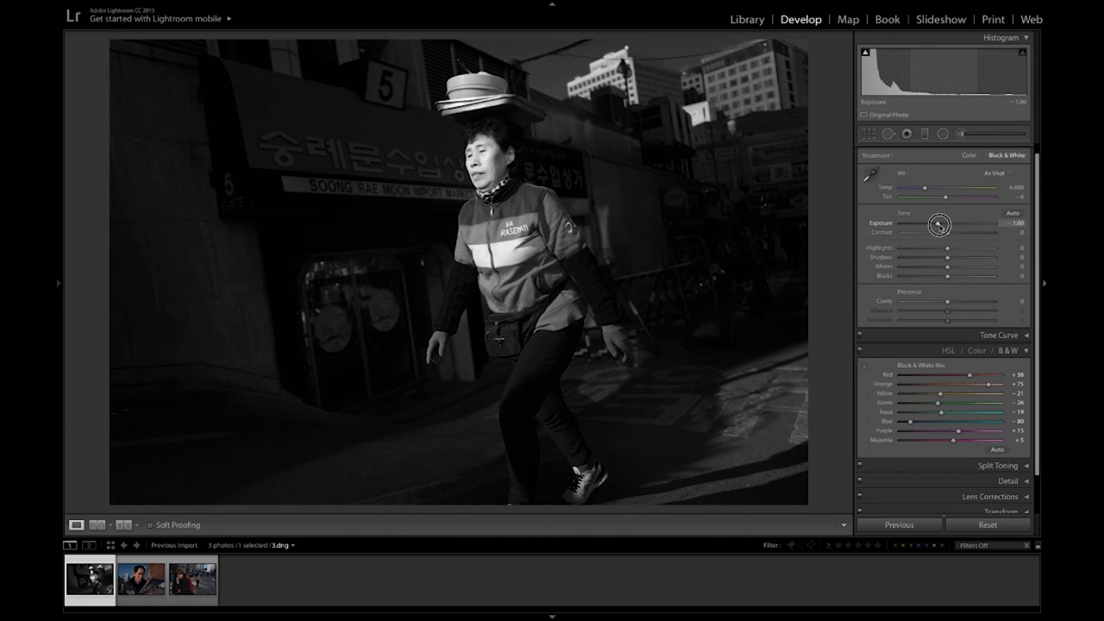
{"action": "left_click_drag", "start_coordinate": [949, 224], "coordinate": [939, 224]}
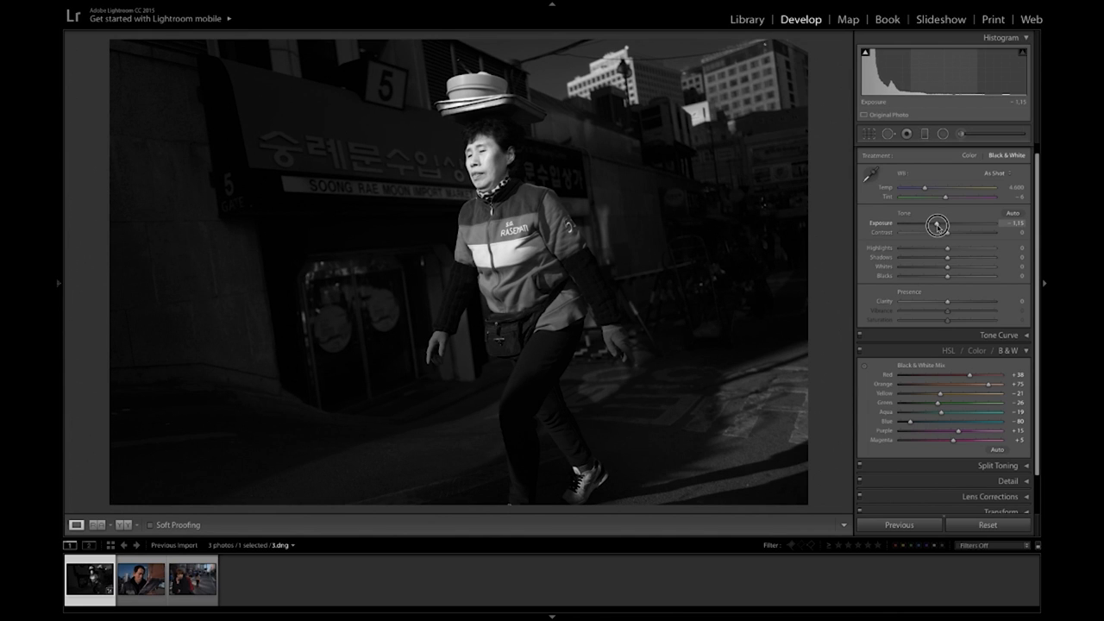
{"action": "left_click_drag", "start_coordinate": [937, 224], "coordinate": [945, 224]}
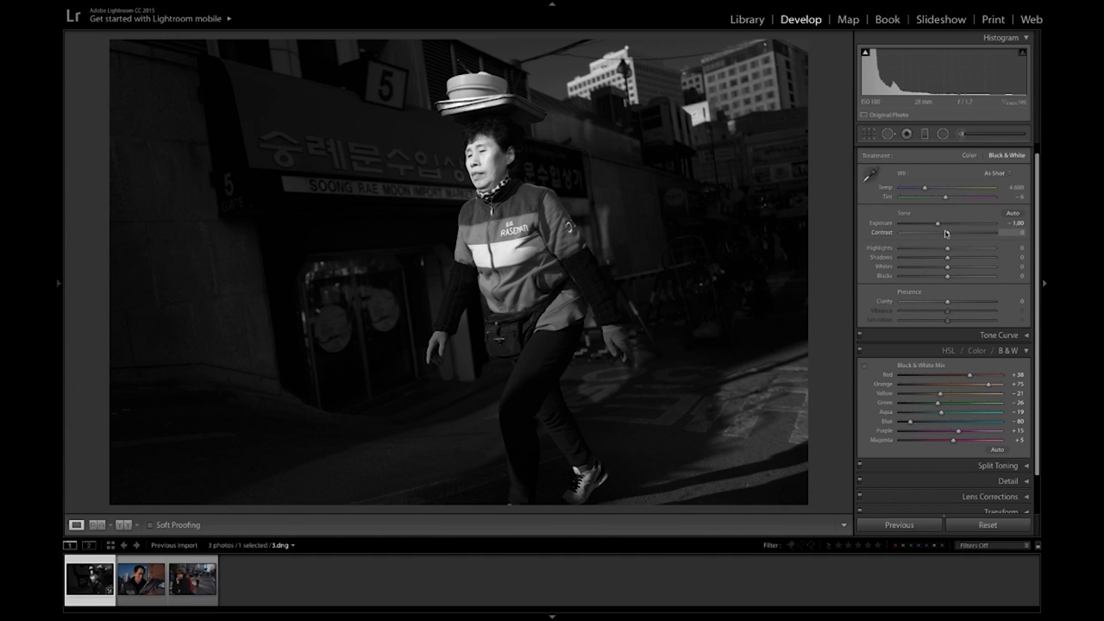
{"action": "left_click_drag", "start_coordinate": [945, 231], "coordinate": [959, 231]}
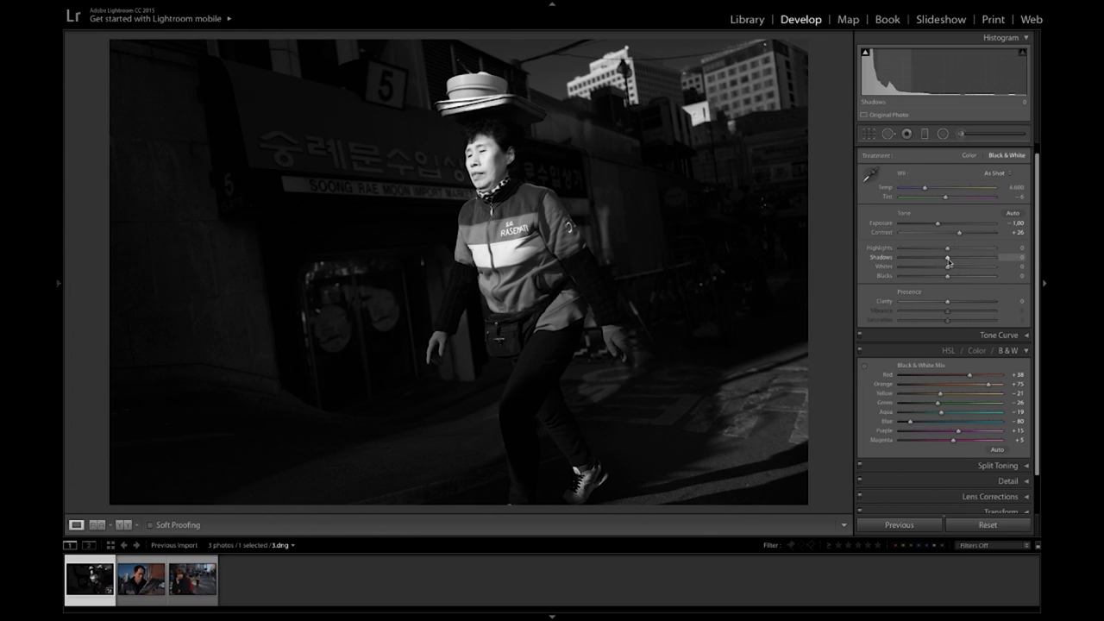
{"action": "left_click_drag", "start_coordinate": [946, 257], "coordinate": [985, 257]}
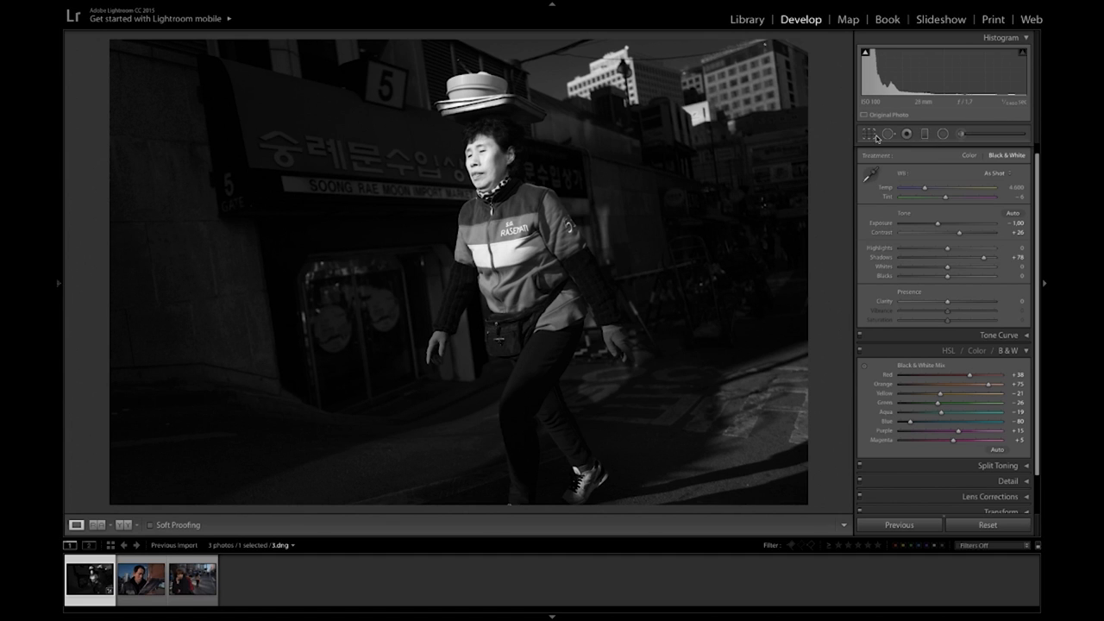
Step: Start a radial vignette effect on the hat-carrying woman's photo
{"action": "left_click", "coordinate": [869, 134]}
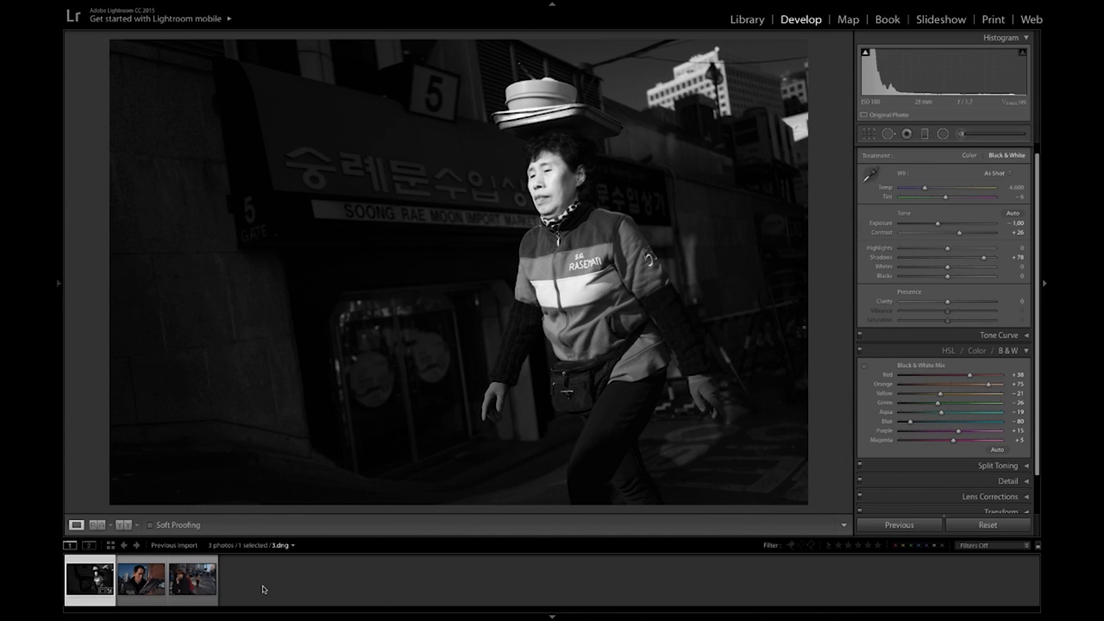
Step: Load the second filmstrip photo, the man reading a newspaper, into Develop
{"action": "left_click", "coordinate": [141, 580]}
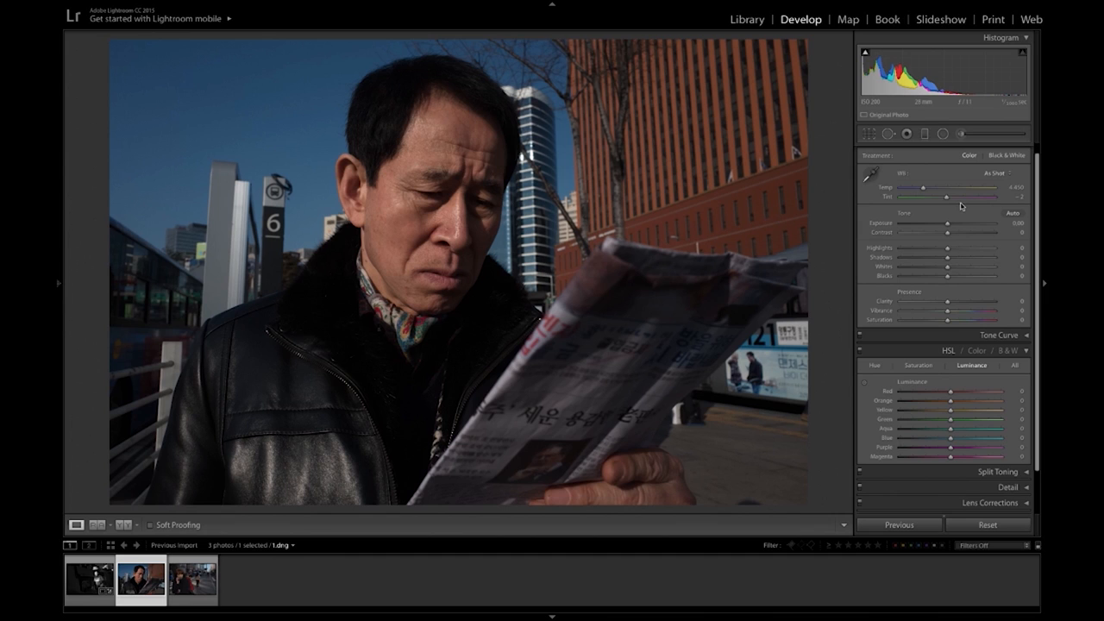
{"action": "mouse_move", "coordinate": [963, 206]}
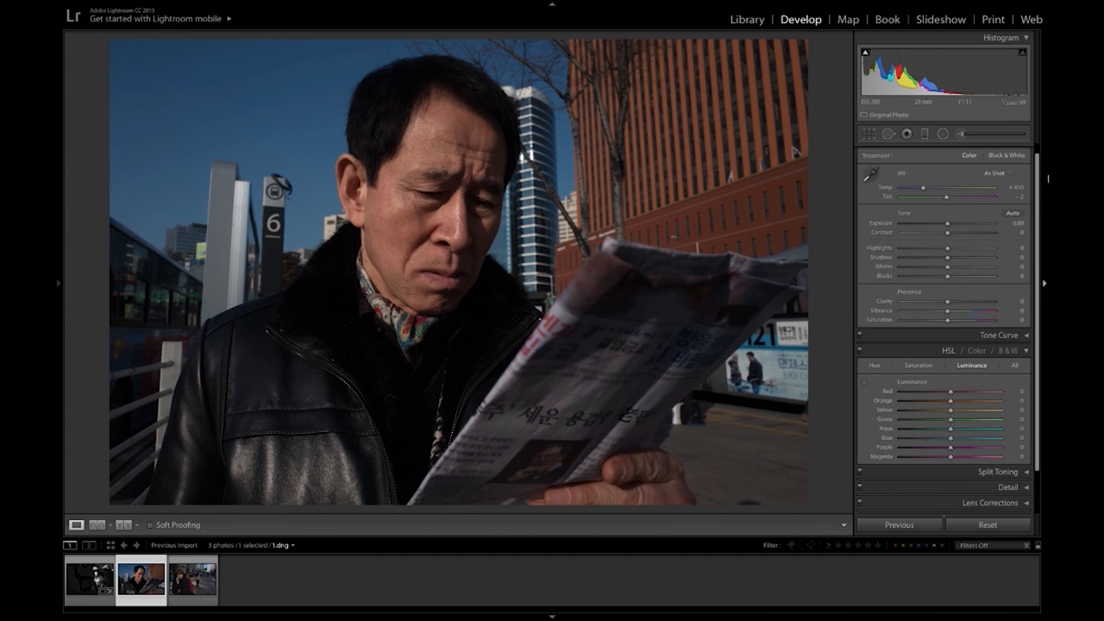
{"action": "mouse_move", "coordinate": [1012, 148]}
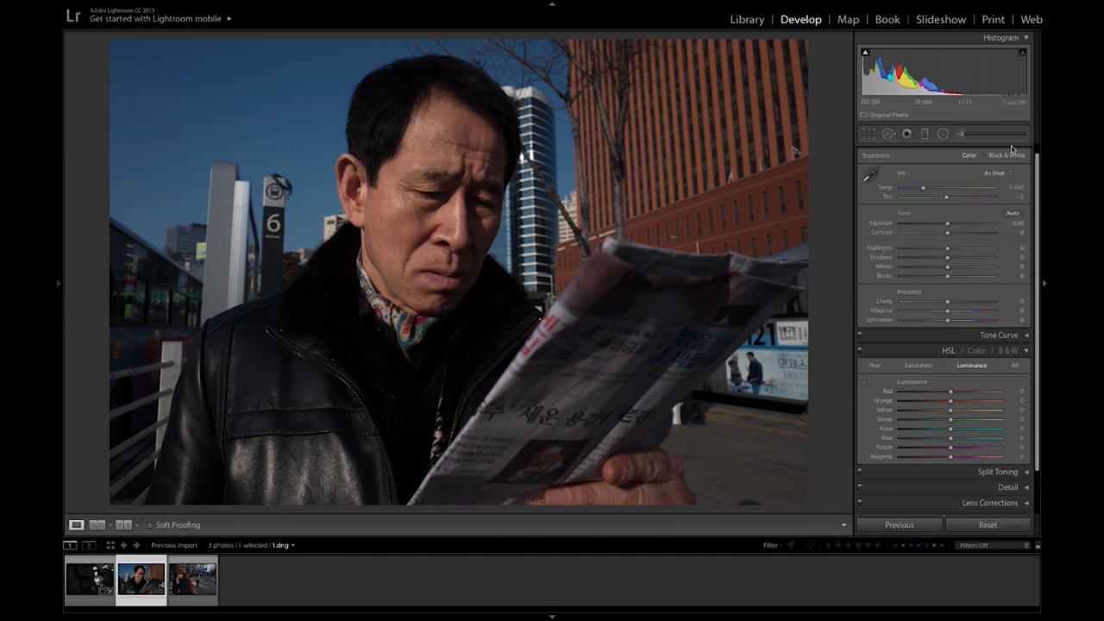
Step: Convert the newspaper reader to black and white, lifting reds and oranges and darkening blues
{"action": "left_click", "coordinate": [1006, 155]}
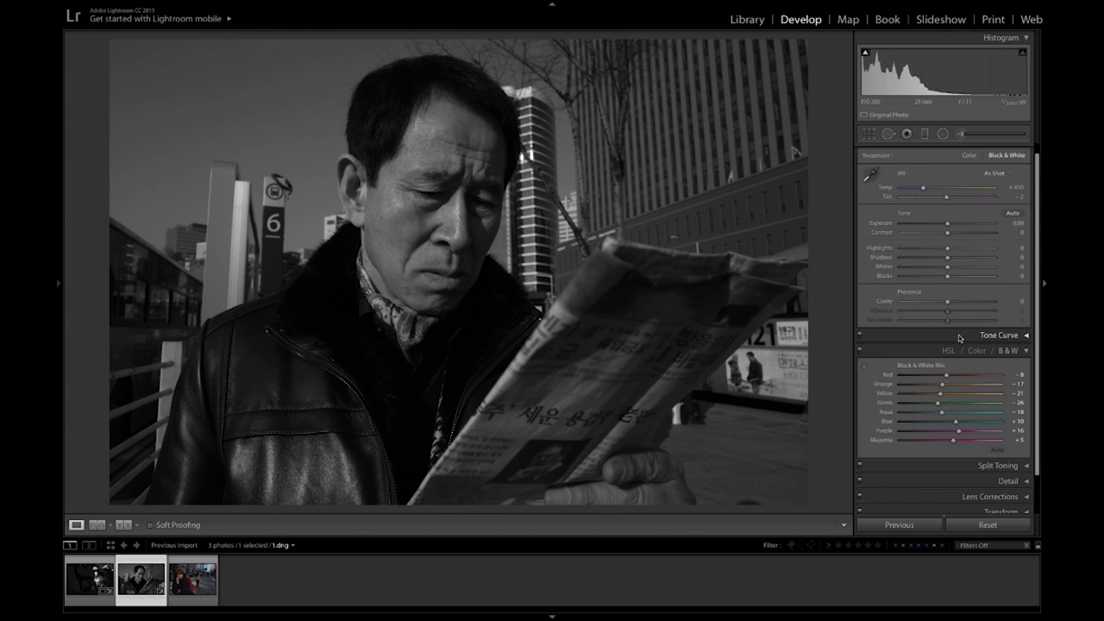
{"action": "left_click_drag", "start_coordinate": [935, 384], "coordinate": [952, 384]}
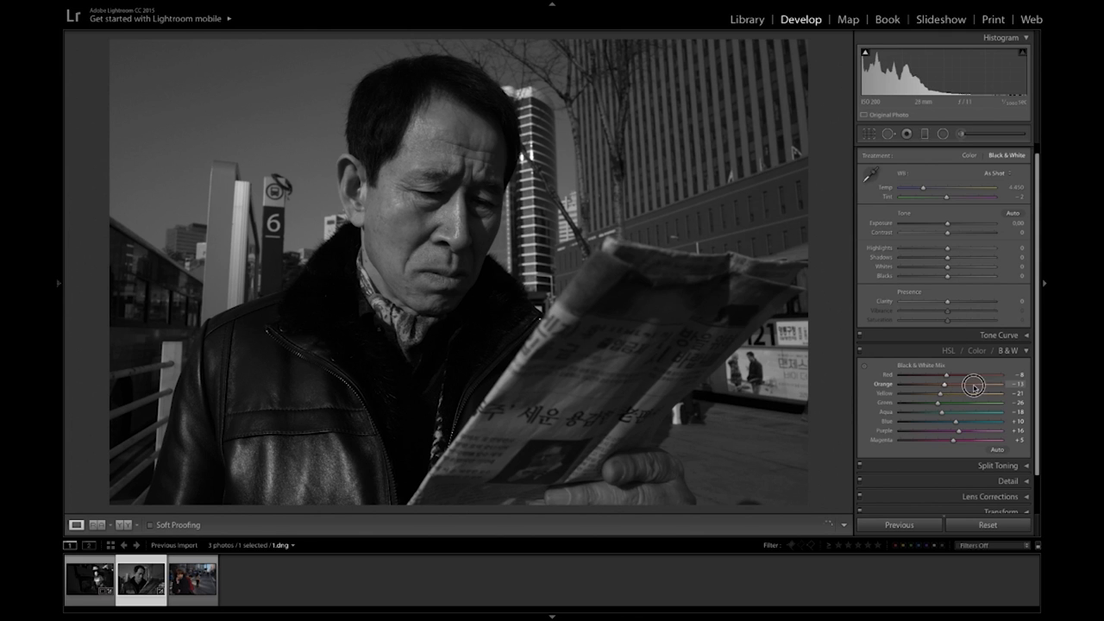
{"action": "left_click_drag", "start_coordinate": [973, 387], "coordinate": [997, 387]}
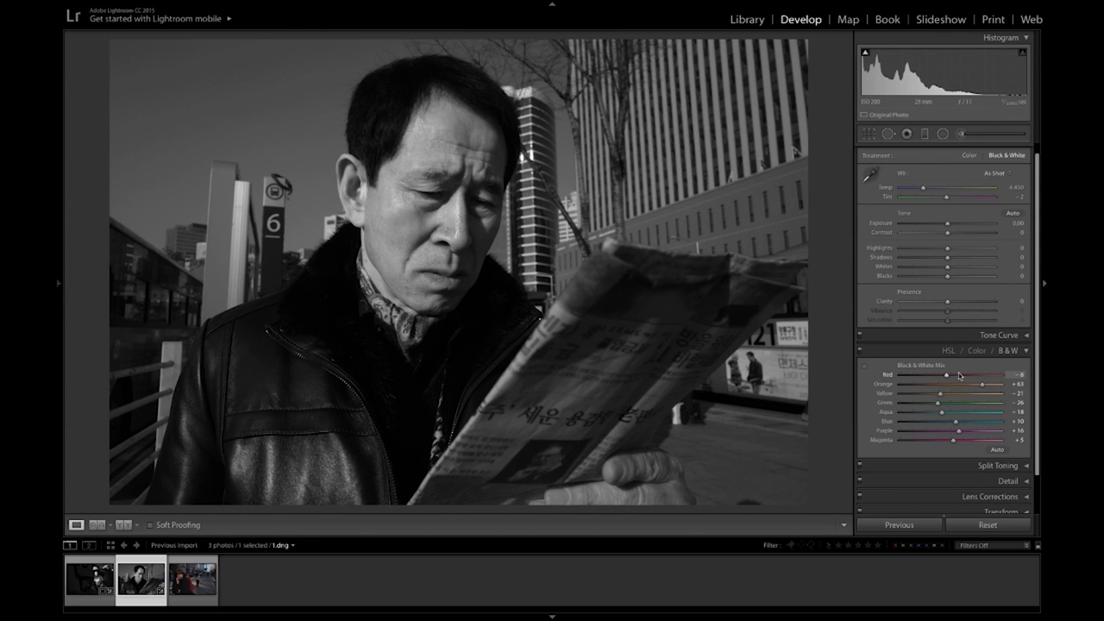
{"action": "left_click_drag", "start_coordinate": [960, 375], "coordinate": [980, 374]}
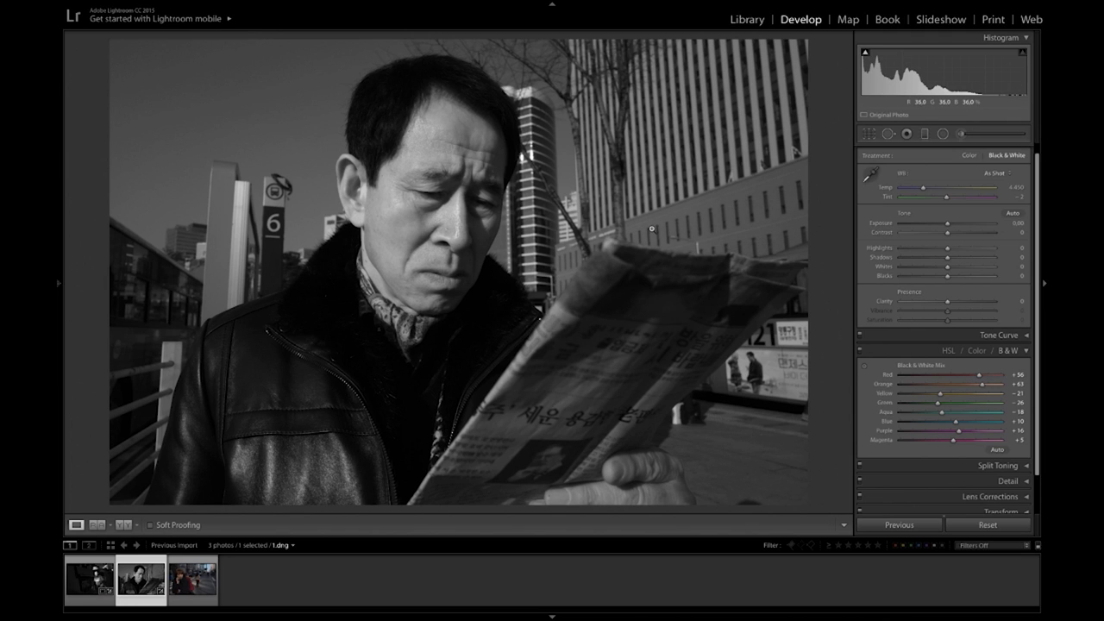
{"action": "mouse_move", "coordinate": [732, 360]}
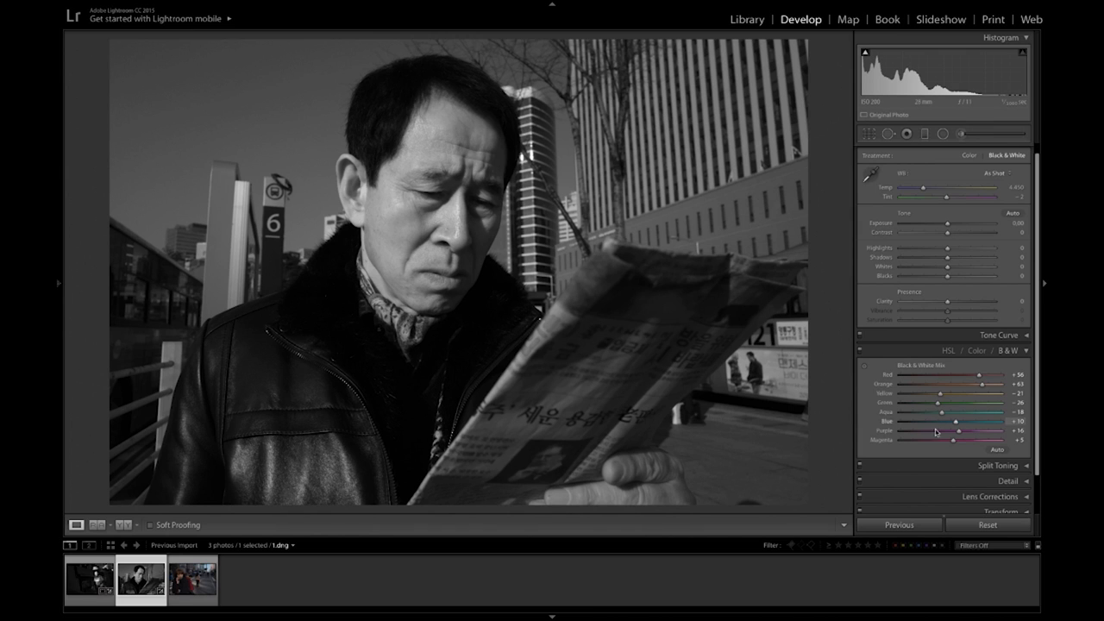
{"action": "left_click_drag", "start_coordinate": [956, 421], "coordinate": [945, 421]}
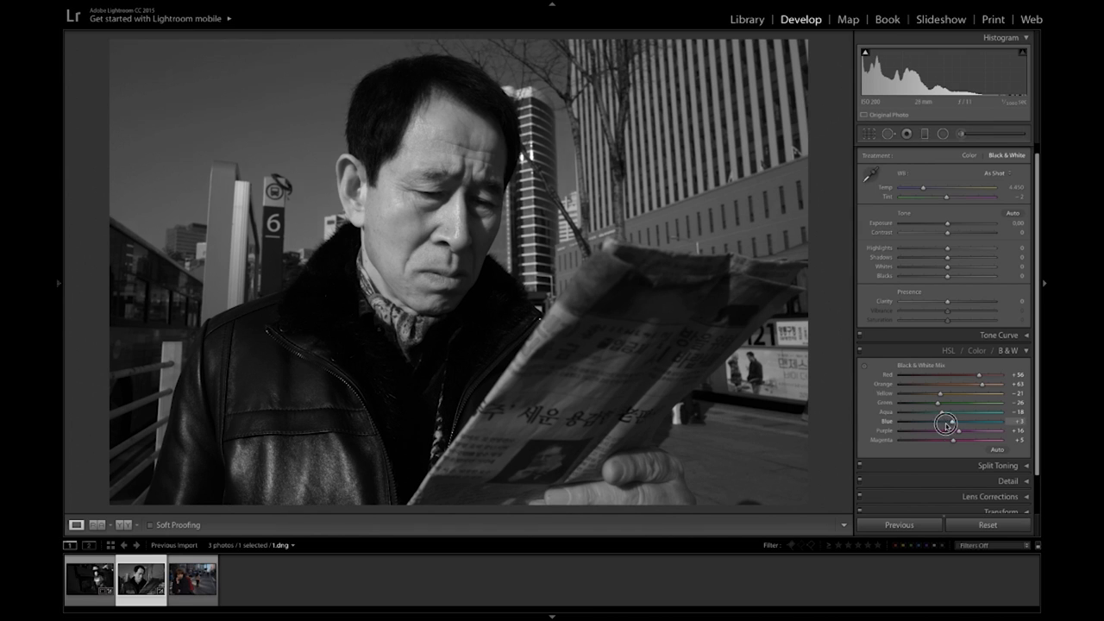
{"action": "left_click_drag", "start_coordinate": [949, 421], "coordinate": [908, 421]}
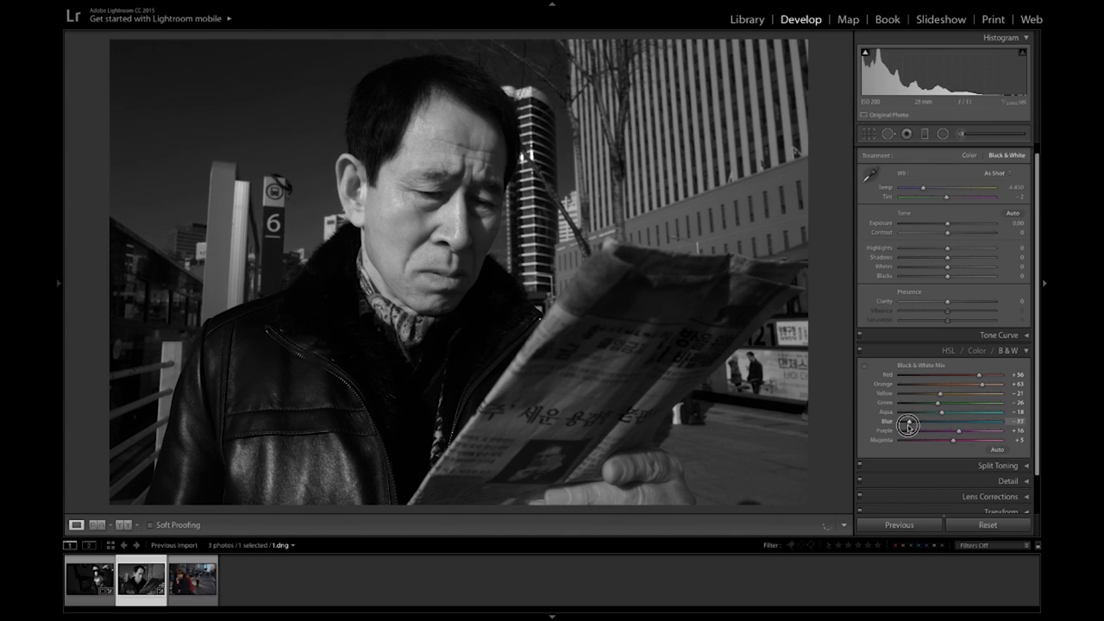
{"action": "left_click_drag", "start_coordinate": [914, 424], "coordinate": [901, 424]}
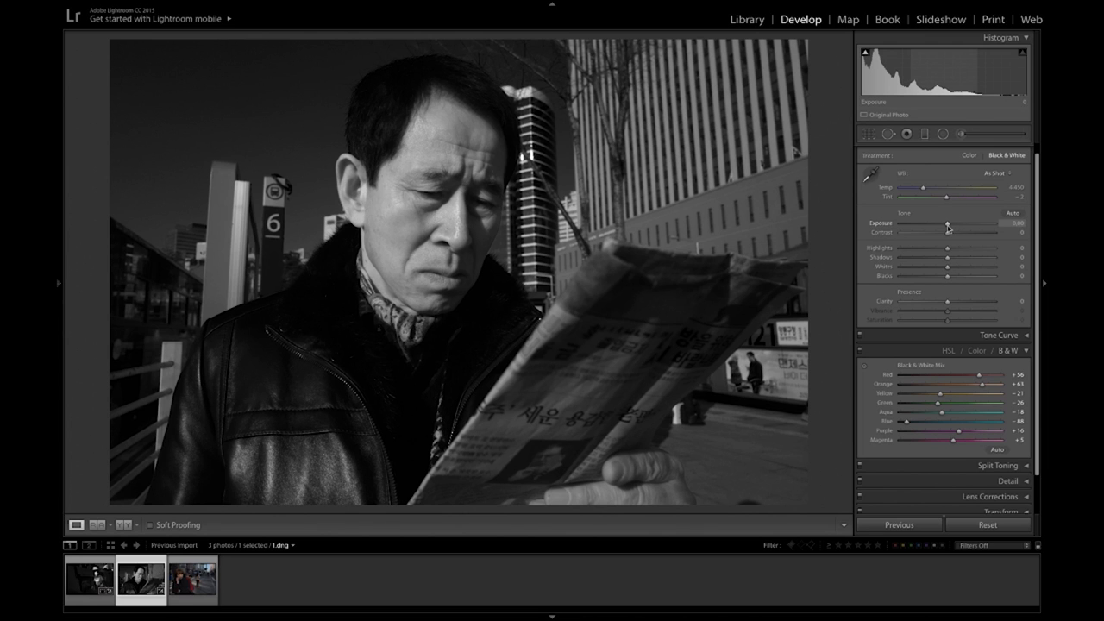
Step: Retune Exposure, brighten Whites, raise Contrast and Shadows, then move to the third photo
{"action": "left_click_drag", "start_coordinate": [949, 224], "coordinate": [942, 225]}
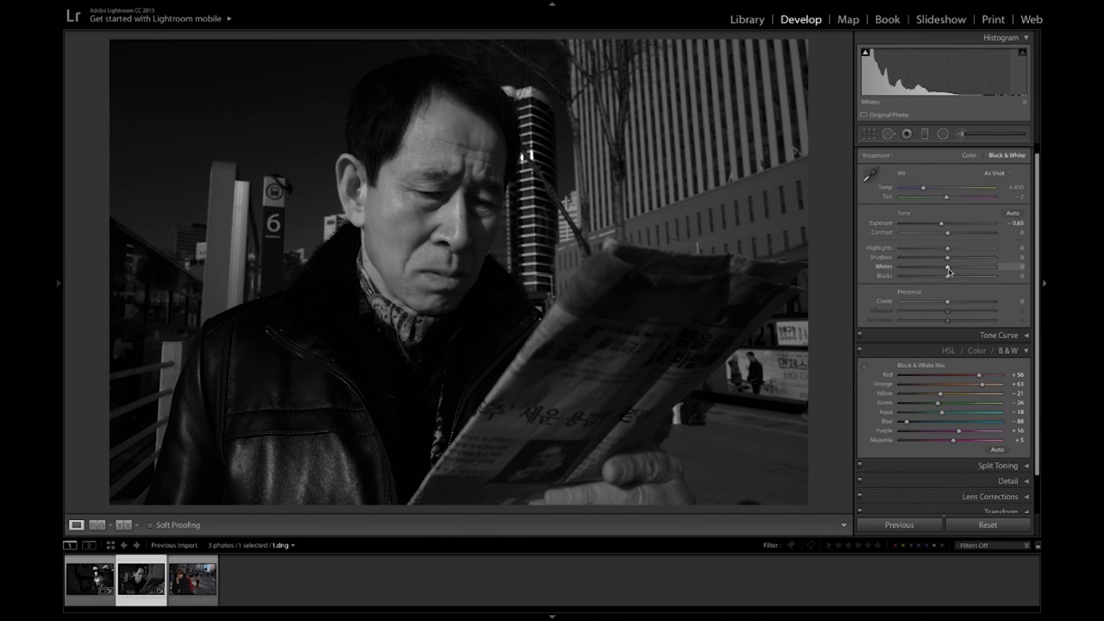
{"action": "left_click_drag", "start_coordinate": [921, 276], "coordinate": [968, 266]}
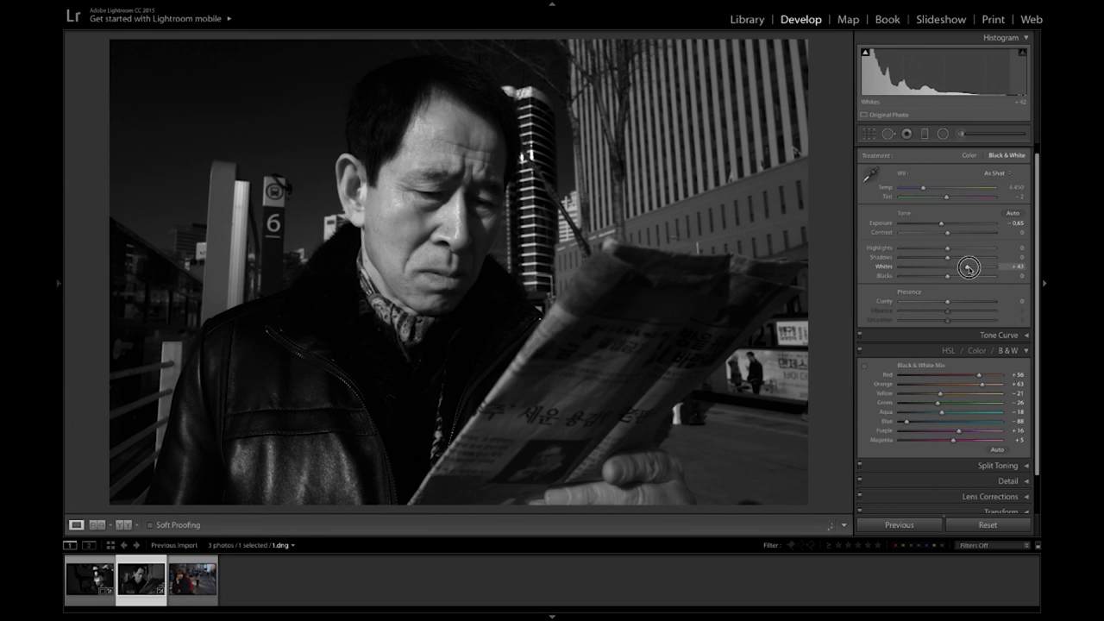
{"action": "left_click_drag", "start_coordinate": [965, 266], "coordinate": [969, 266]}
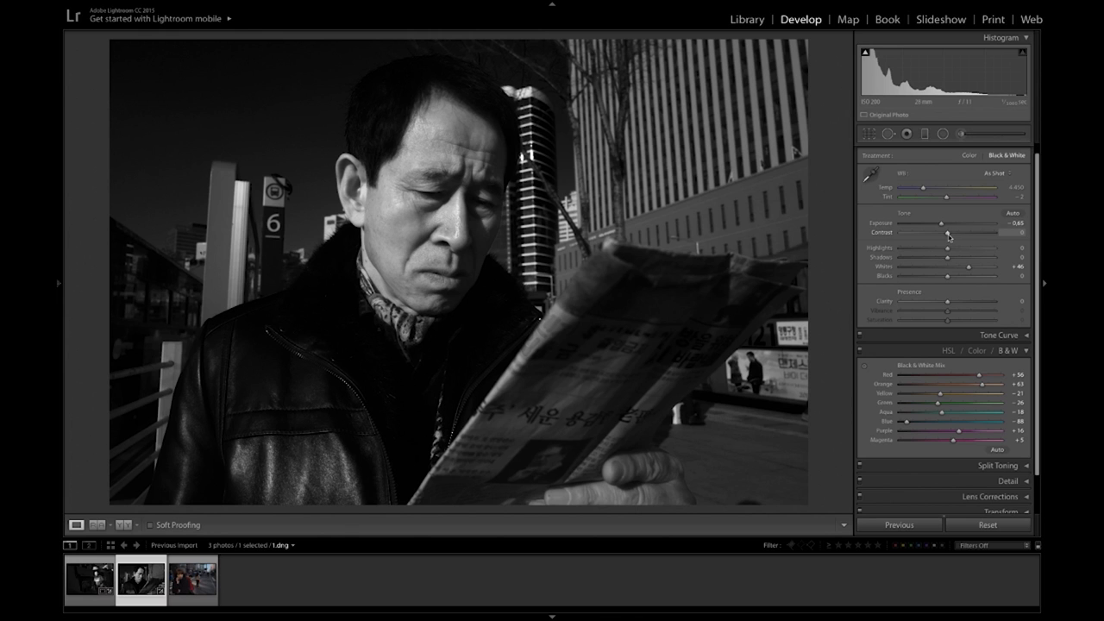
{"action": "left_click_drag", "start_coordinate": [940, 233], "coordinate": [966, 233]}
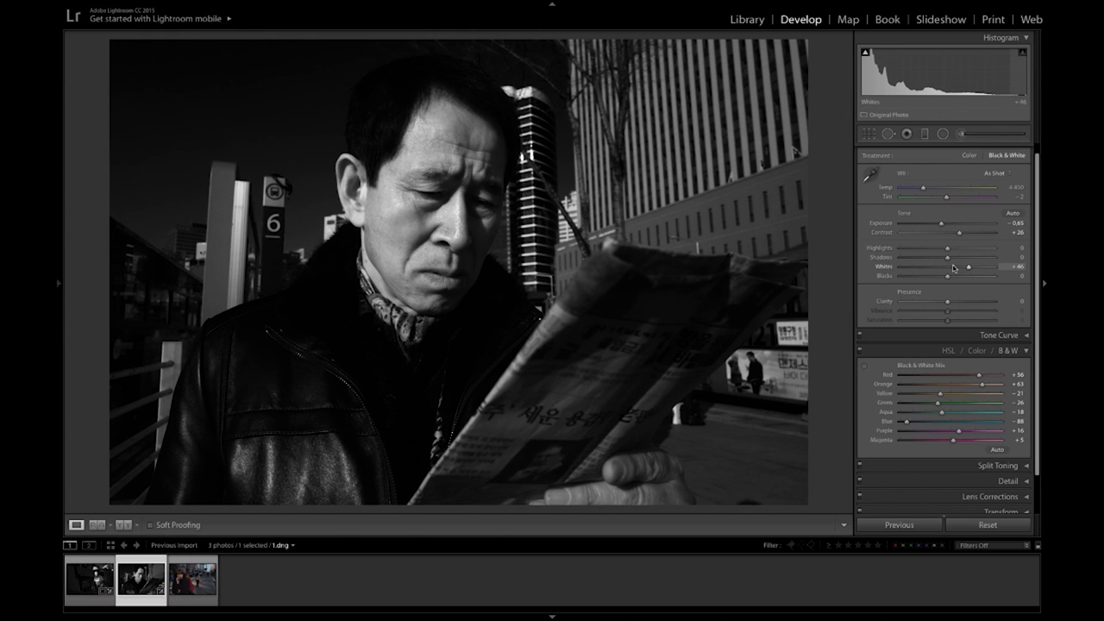
{"action": "left_click_drag", "start_coordinate": [932, 257], "coordinate": [978, 257]}
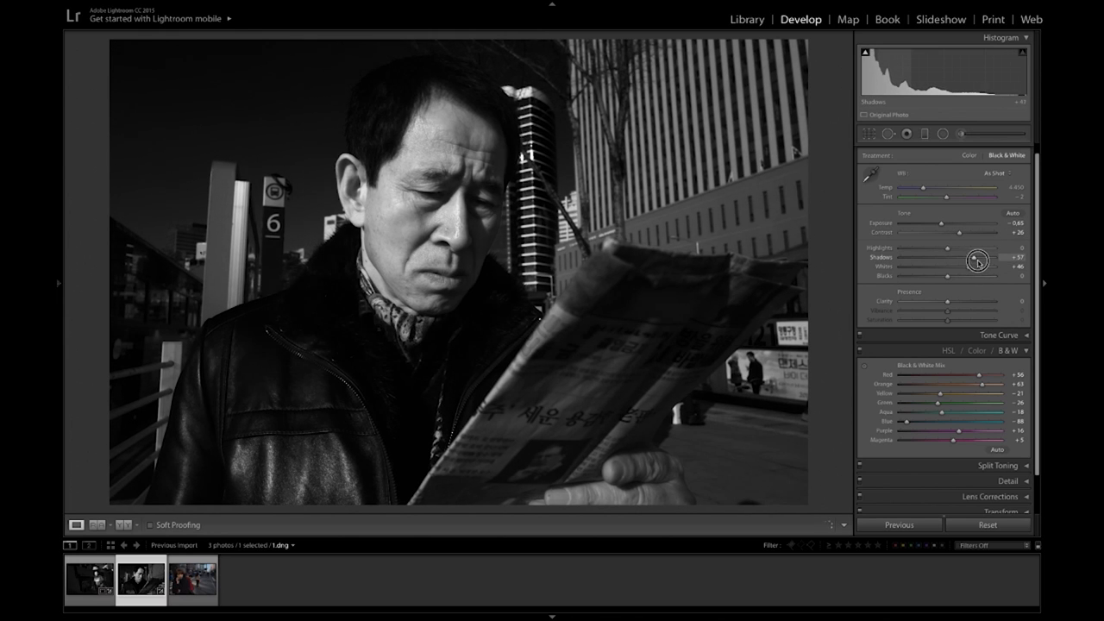
{"action": "left_click_drag", "start_coordinate": [963, 258], "coordinate": [987, 258]}
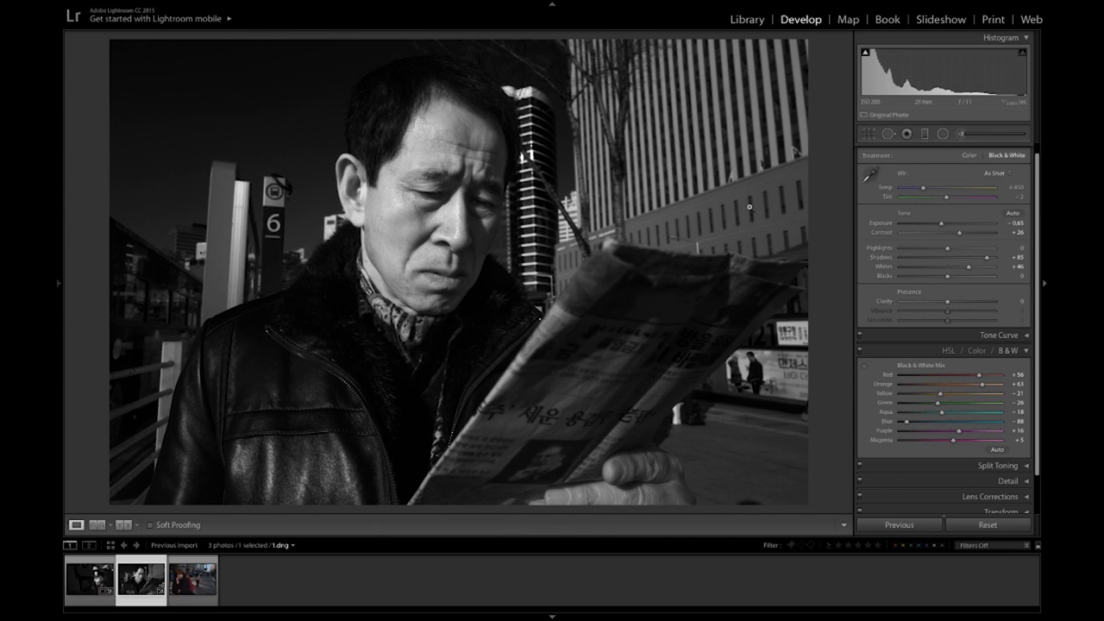
{"action": "left_click", "coordinate": [193, 579]}
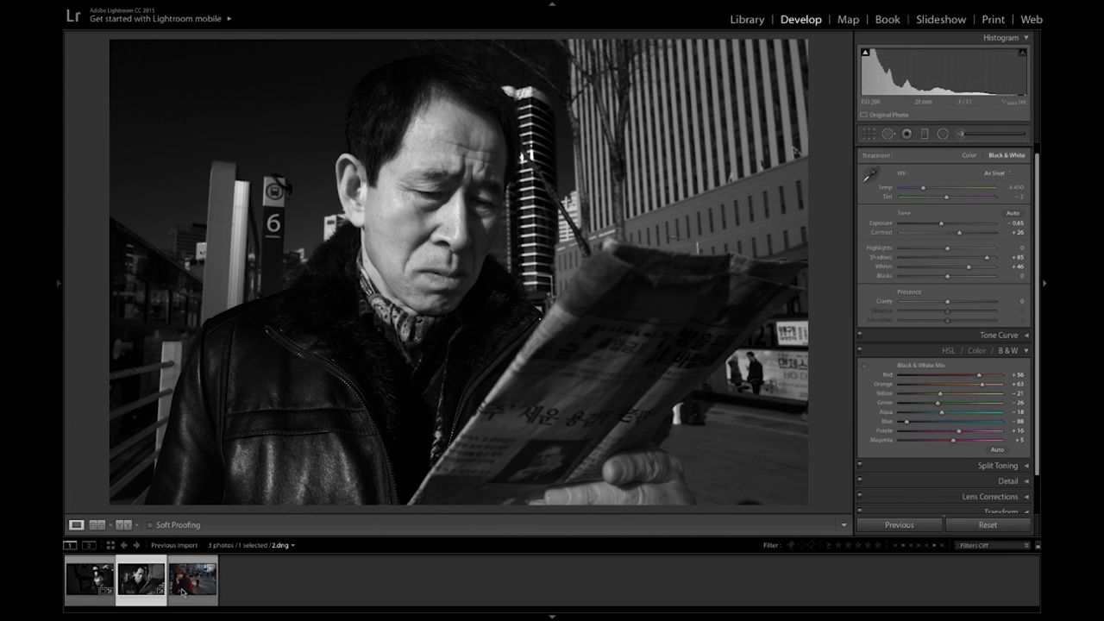
{"action": "left_click", "coordinate": [191, 579]}
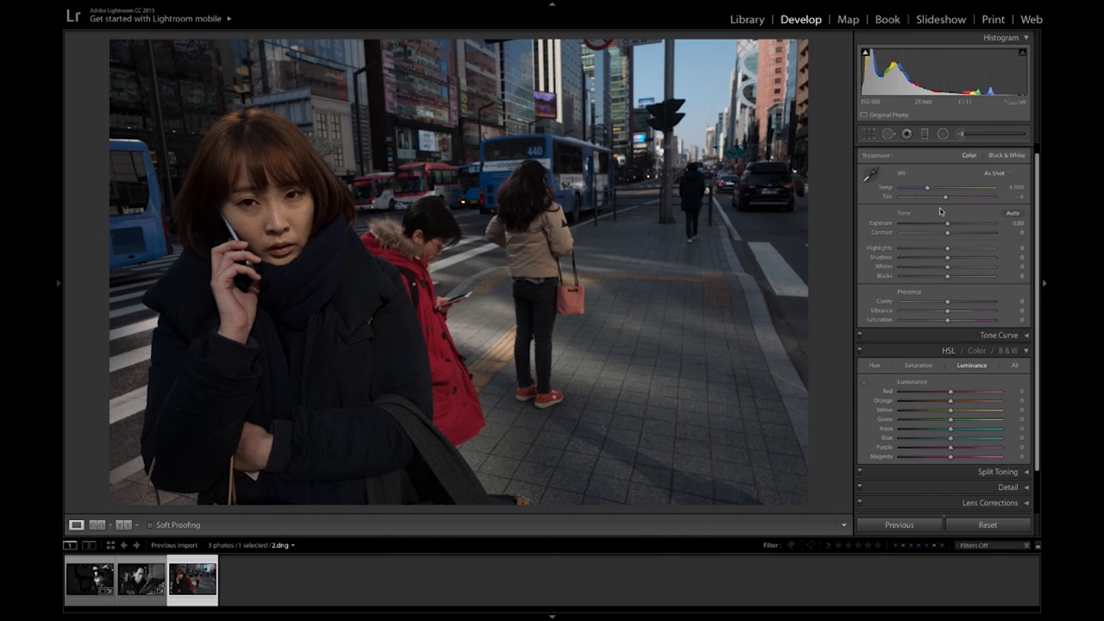
Step: Set the woman-on-the-phone photo's treatment to Black & White
{"action": "left_click", "coordinate": [1008, 155]}
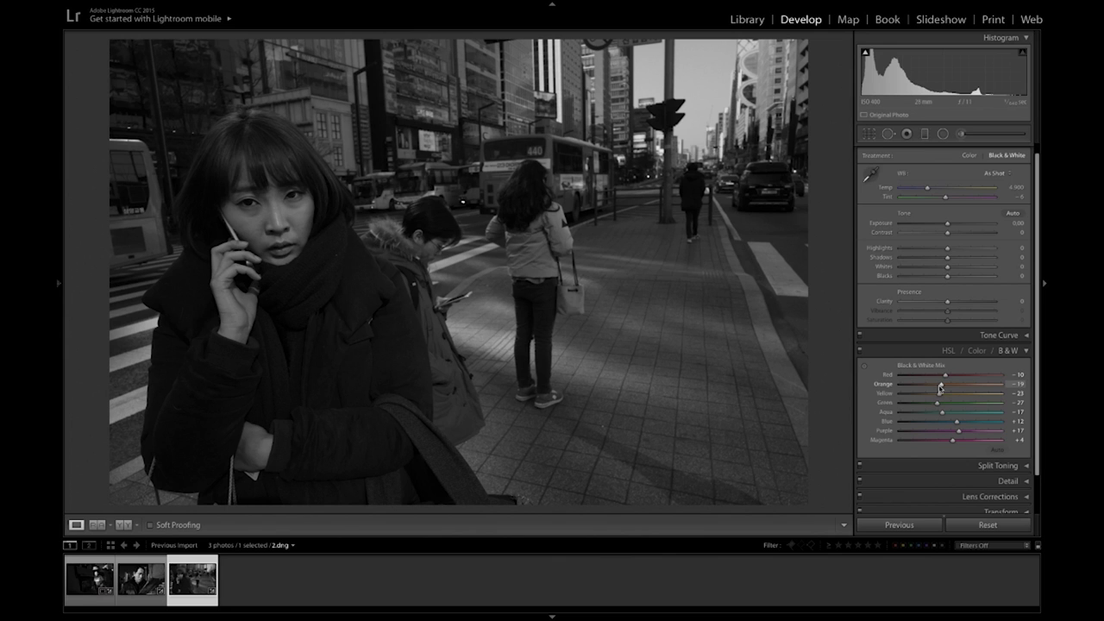
Step: Retune the B&W mix sliders, pulling the blue tones darker in grey
{"action": "left_click_drag", "start_coordinate": [935, 383], "coordinate": [970, 383]}
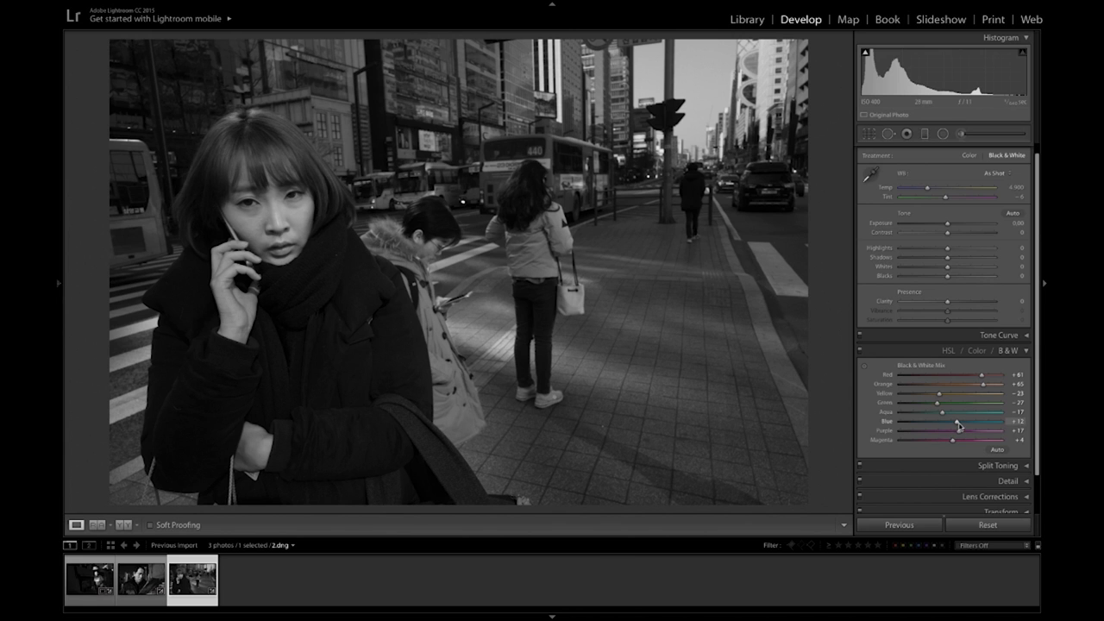
{"action": "left_click_drag", "start_coordinate": [956, 424], "coordinate": [907, 426]}
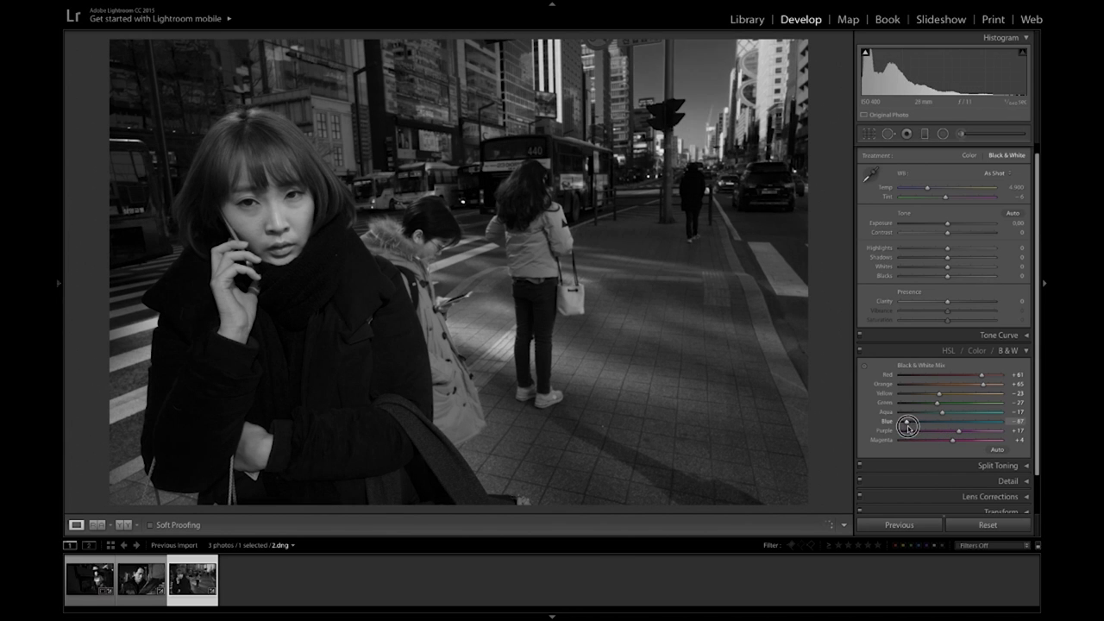
{"action": "left_click_drag", "start_coordinate": [908, 426], "coordinate": [912, 426]}
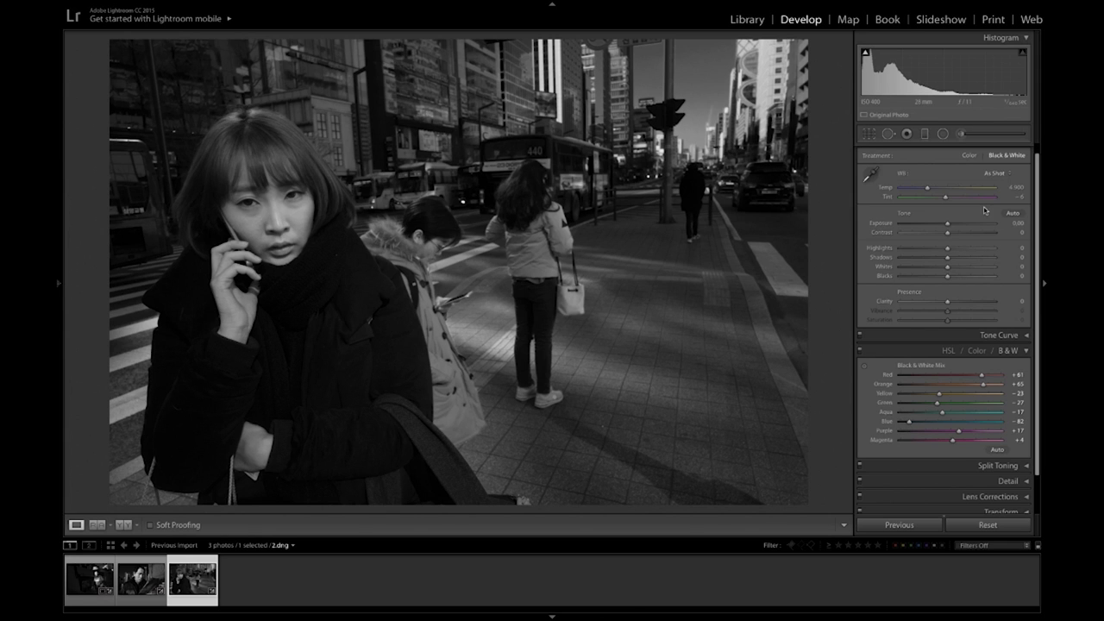
Step: Nudge Exposure and brighten the Whites of the woman-on-phone photo
{"action": "left_click_drag", "start_coordinate": [945, 225], "coordinate": [952, 224]}
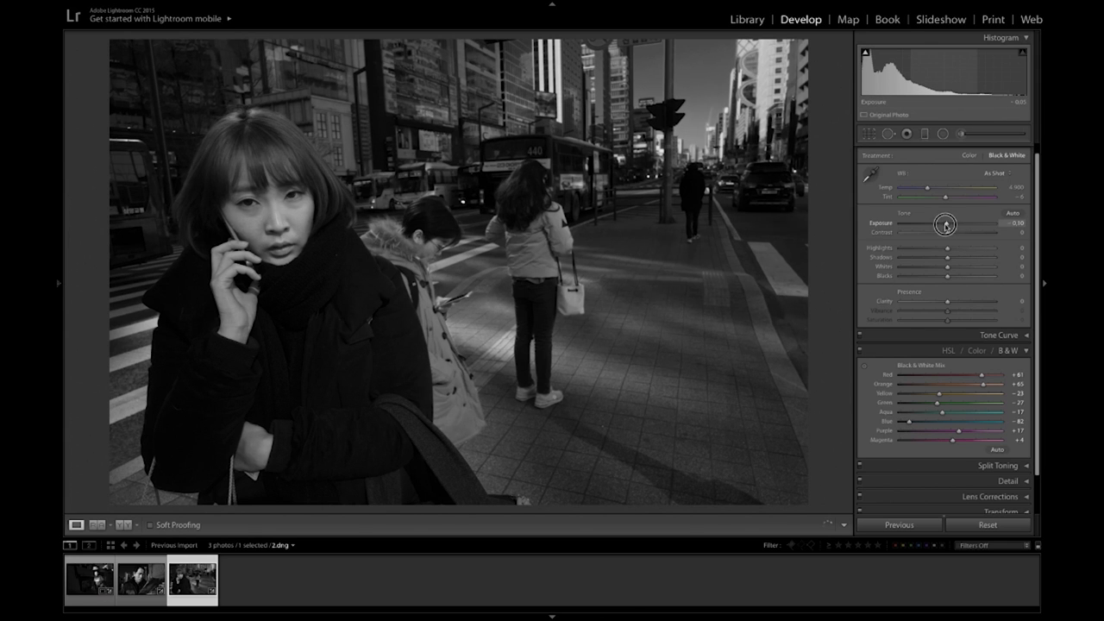
{"action": "left_click_drag", "start_coordinate": [949, 224], "coordinate": [945, 225]}
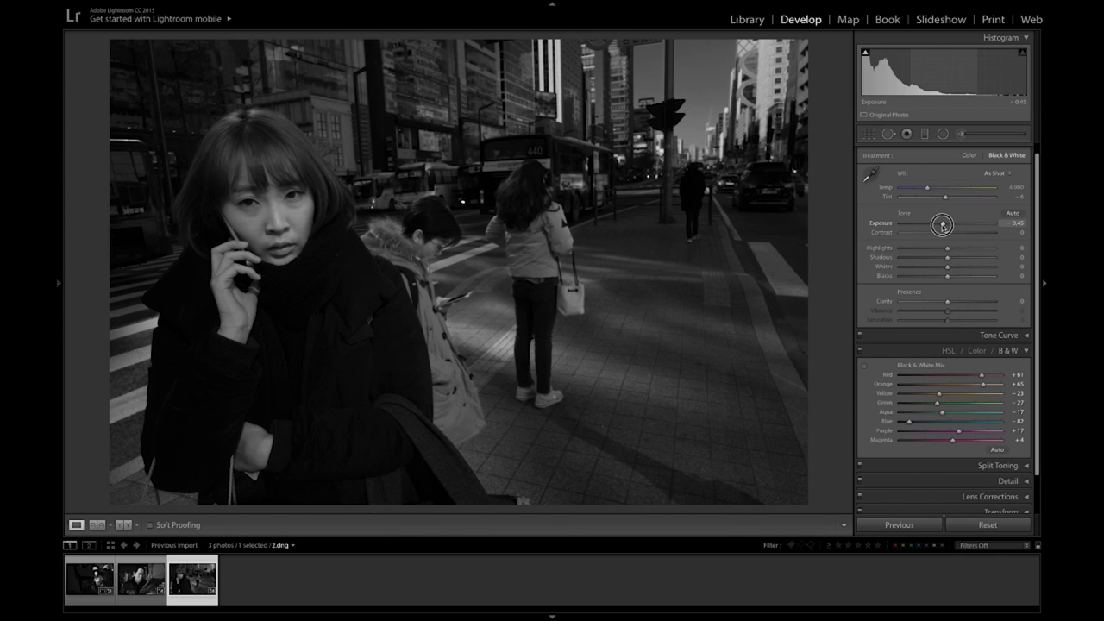
{"action": "left_click_drag", "start_coordinate": [942, 224], "coordinate": [942, 224]}
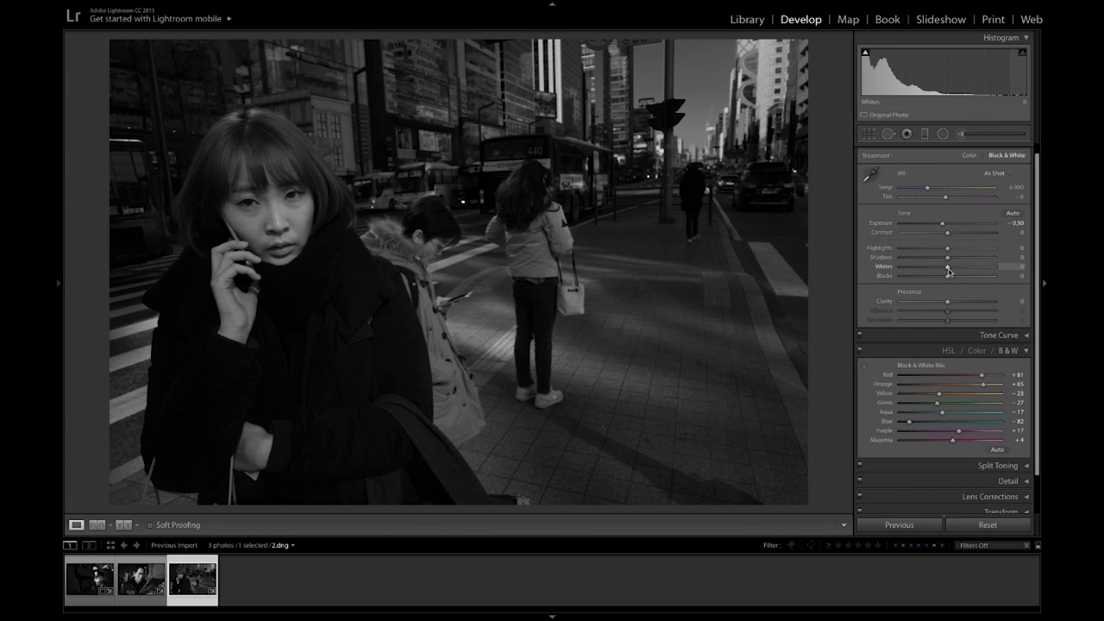
{"action": "left_click_drag", "start_coordinate": [921, 266], "coordinate": [973, 266]}
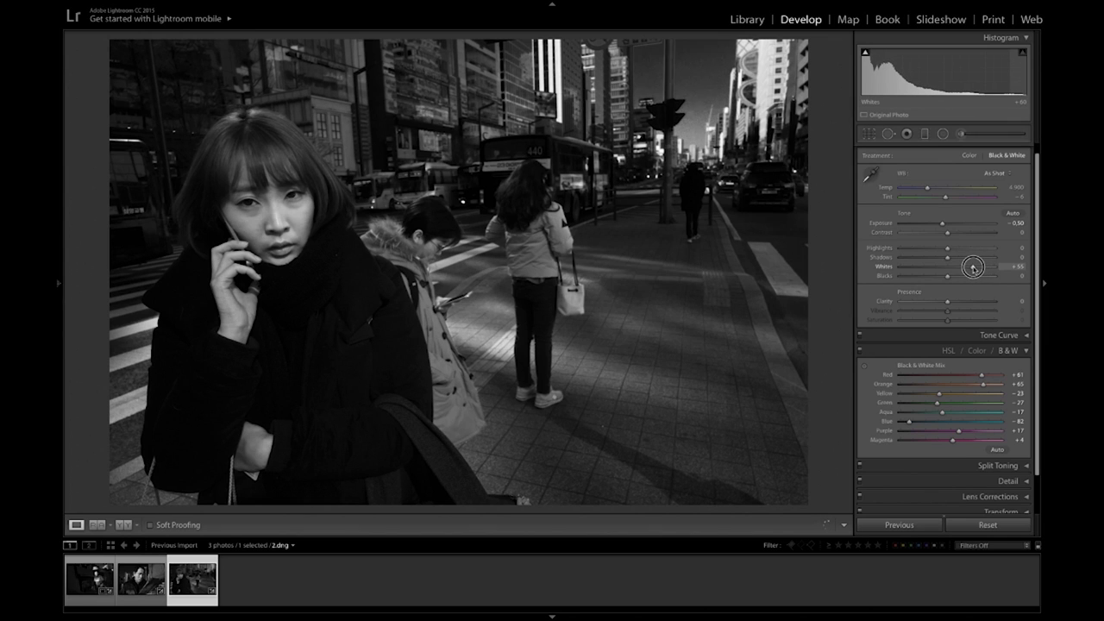
{"action": "left_click_drag", "start_coordinate": [976, 266], "coordinate": [973, 265]}
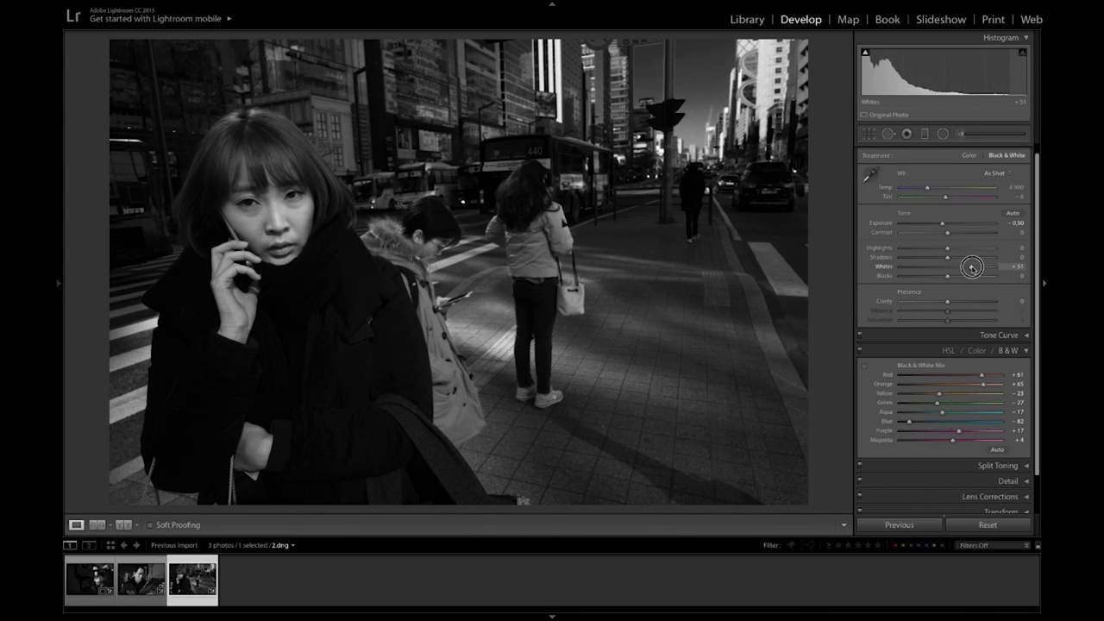
{"action": "left_click_drag", "start_coordinate": [966, 265], "coordinate": [975, 266]}
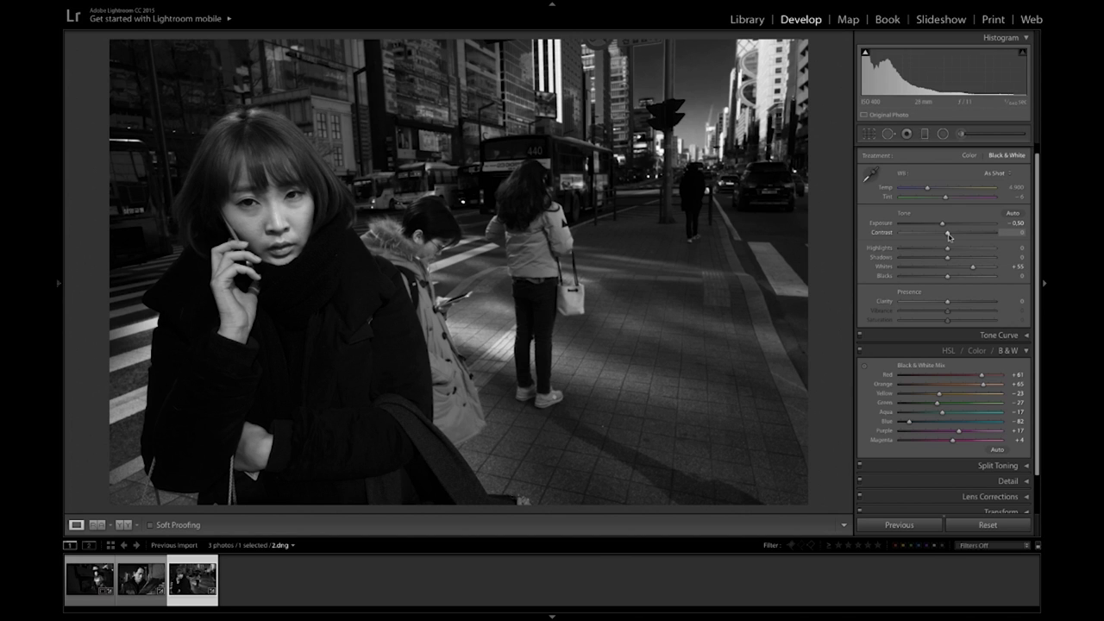
Step: Raise Contrast and Shadows, then readjust Exposure for a punchier result
{"action": "left_click_drag", "start_coordinate": [942, 233], "coordinate": [958, 233]}
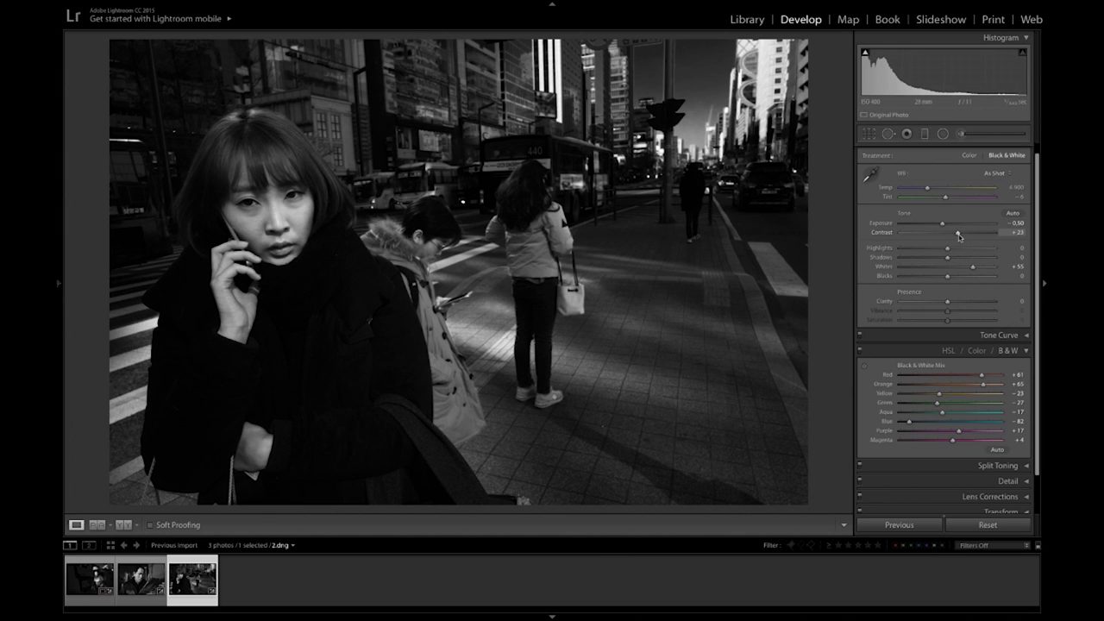
{"action": "left_click_drag", "start_coordinate": [947, 257], "coordinate": [970, 257]}
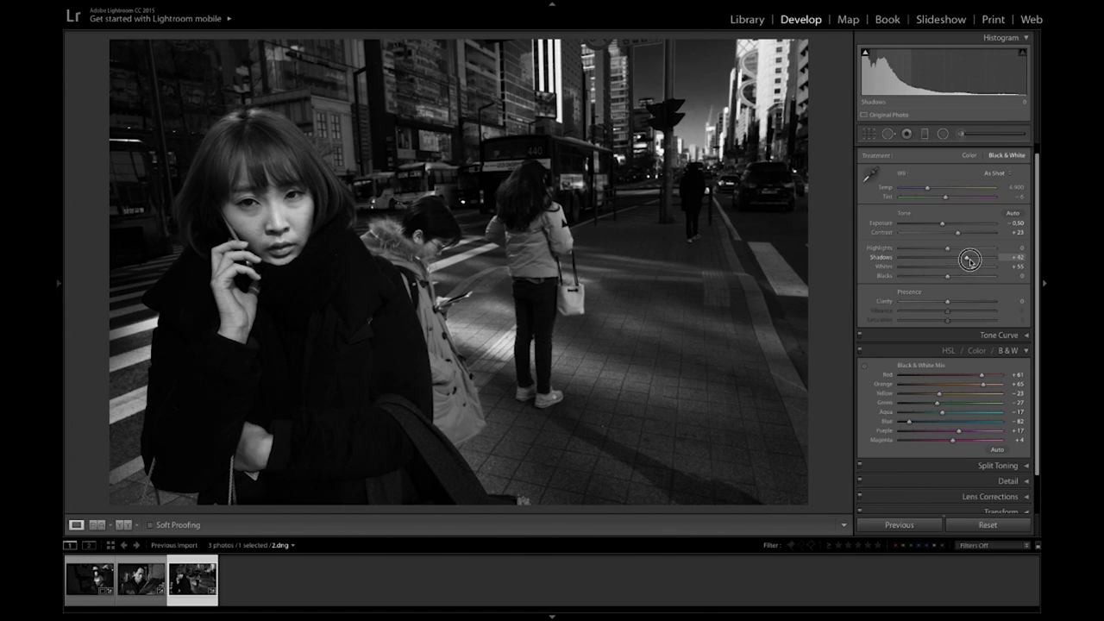
{"action": "left_click_drag", "start_coordinate": [963, 257], "coordinate": [974, 258]}
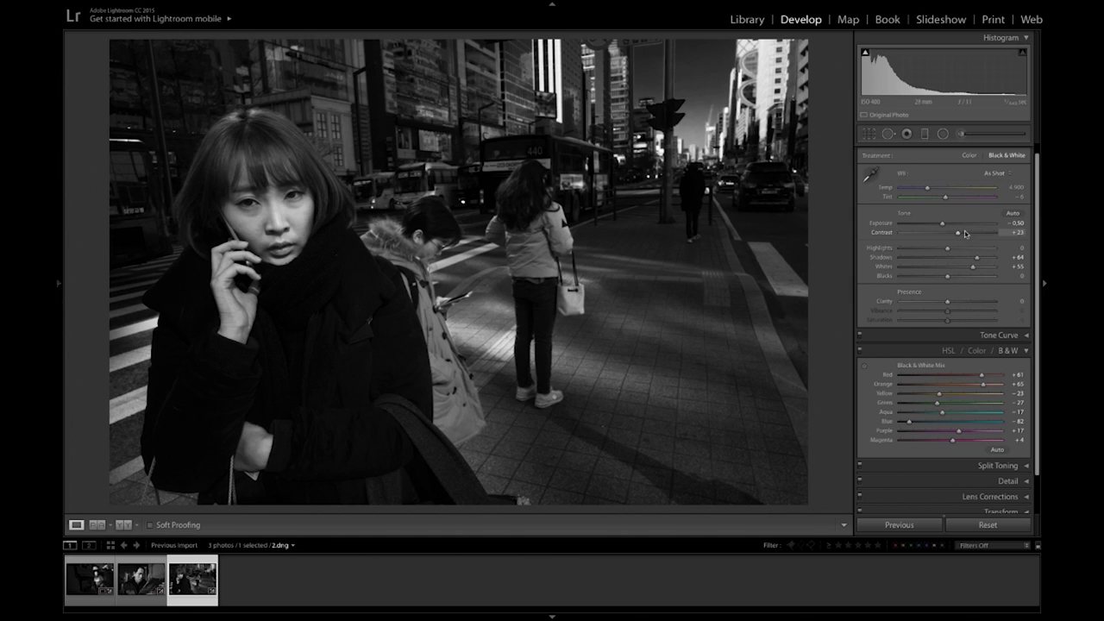
{"action": "left_click_drag", "start_coordinate": [942, 224], "coordinate": [949, 224]}
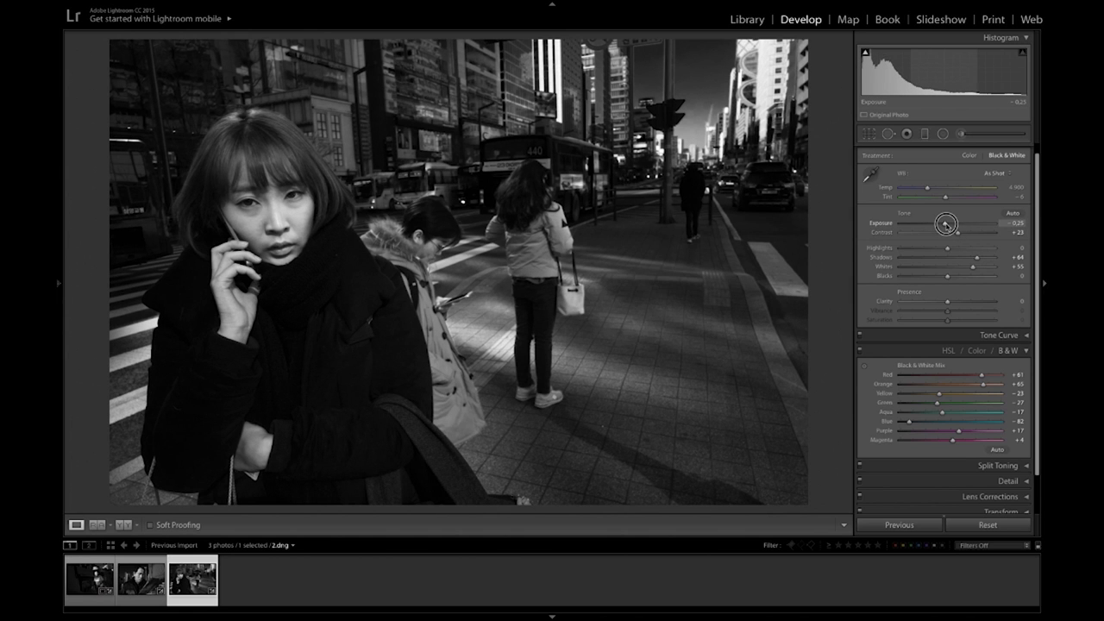
{"action": "left_click_drag", "start_coordinate": [947, 224], "coordinate": [945, 225]}
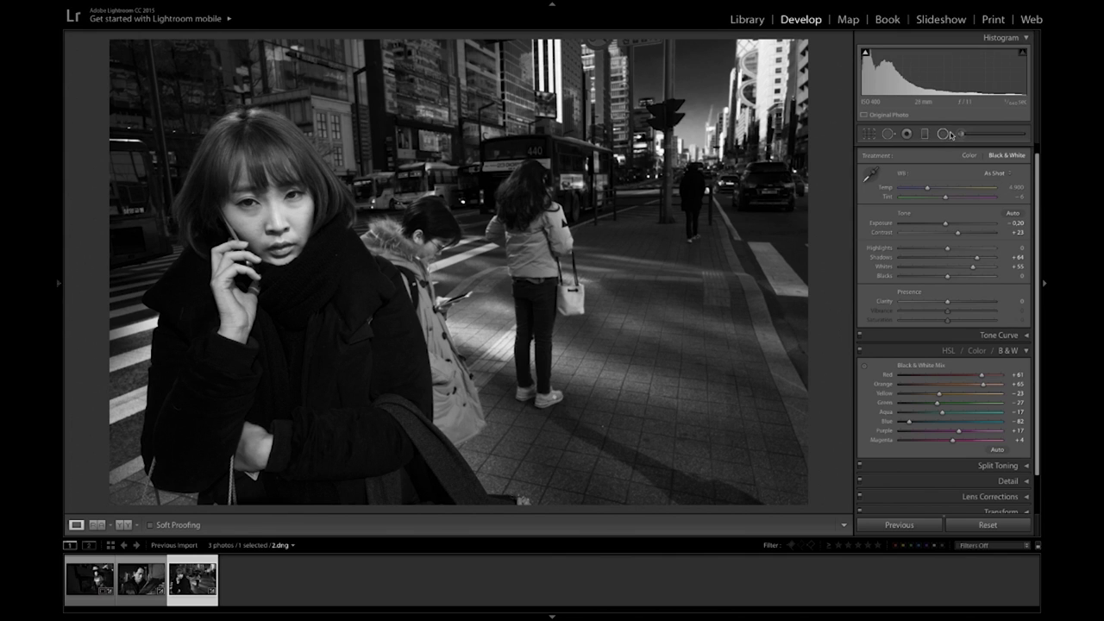
Step: Place a Radial Filter ellipse over the woman's face and lower its Exposure slightly
{"action": "left_click", "coordinate": [942, 134]}
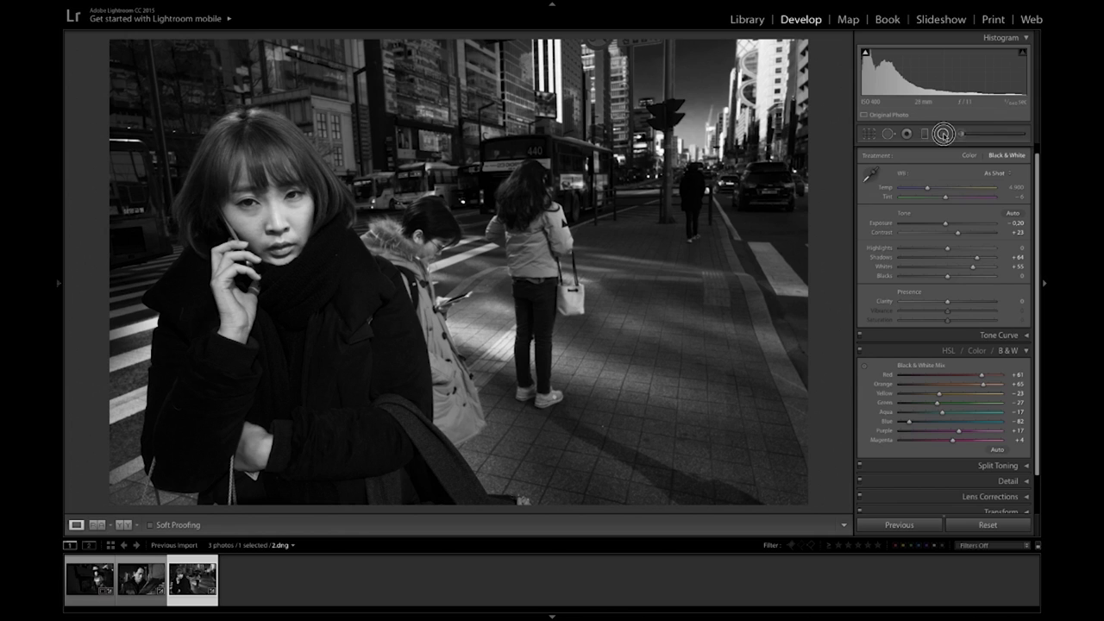
{"action": "left_click", "coordinate": [942, 135]}
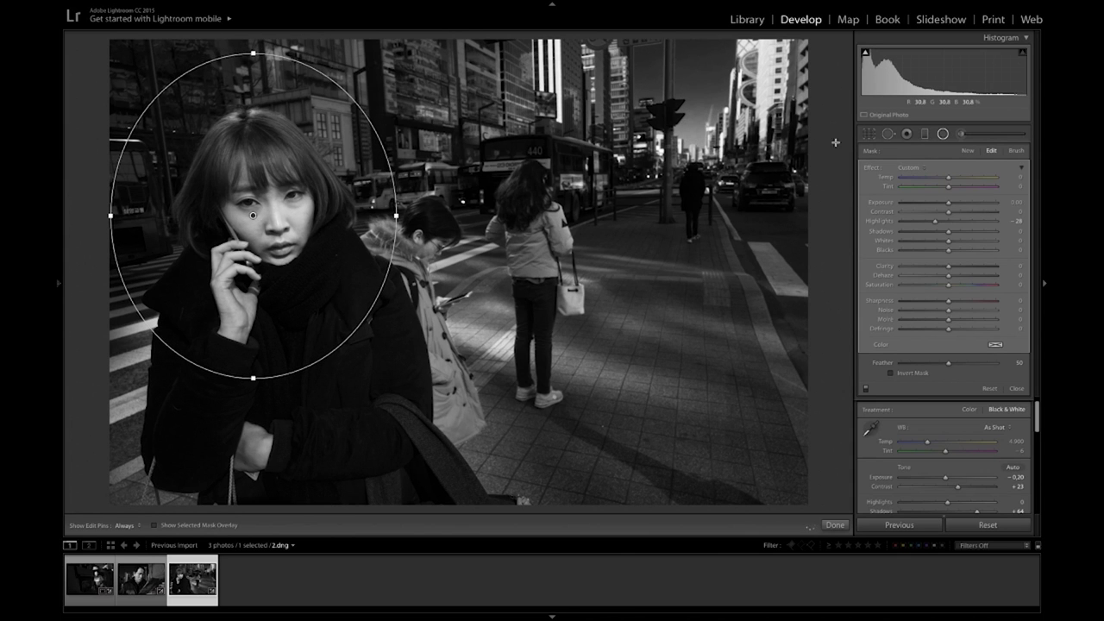
{"action": "left_click_drag", "start_coordinate": [949, 209], "coordinate": [946, 208]}
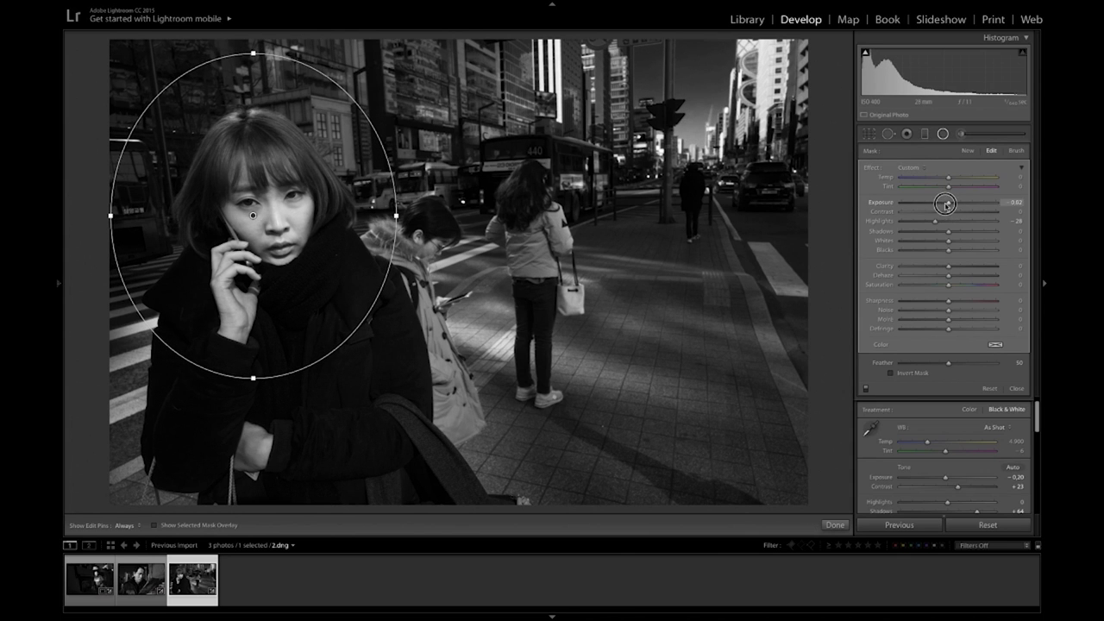
{"action": "left_click_drag", "start_coordinate": [949, 202], "coordinate": [928, 201]}
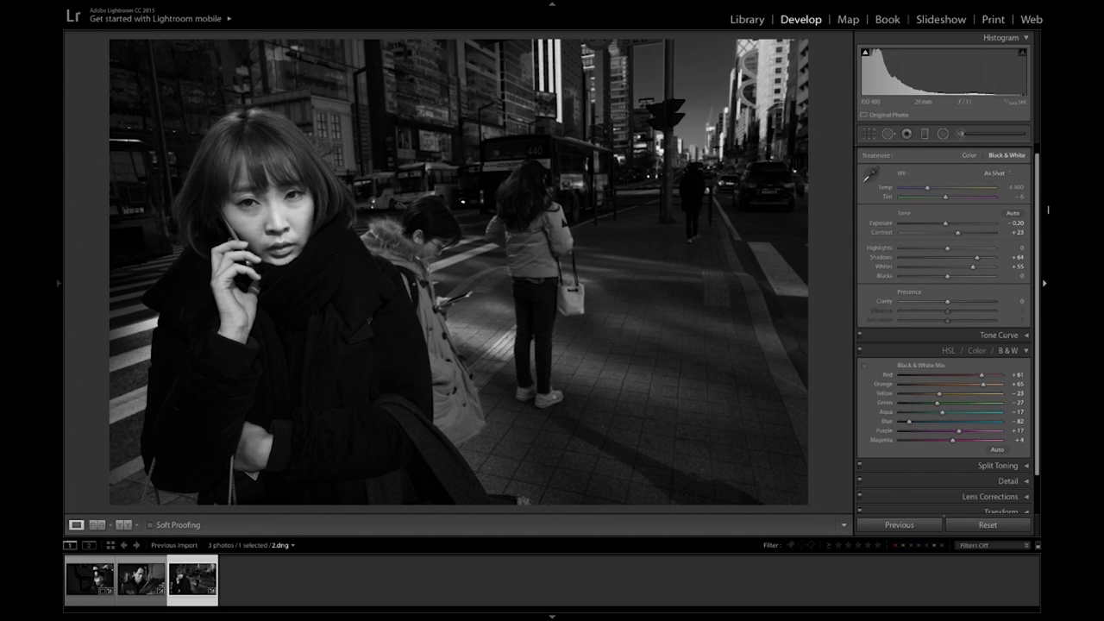
Step: Tighten the crop rectangle around the woman and apply it
{"action": "left_click", "coordinate": [869, 135]}
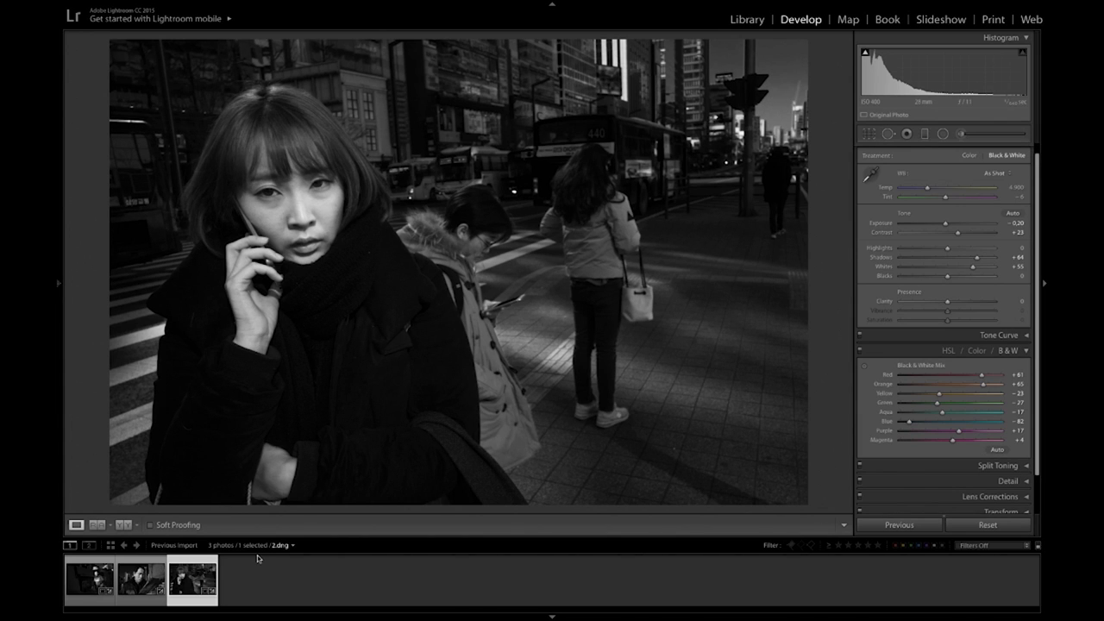
{"action": "left_click", "coordinate": [141, 579]}
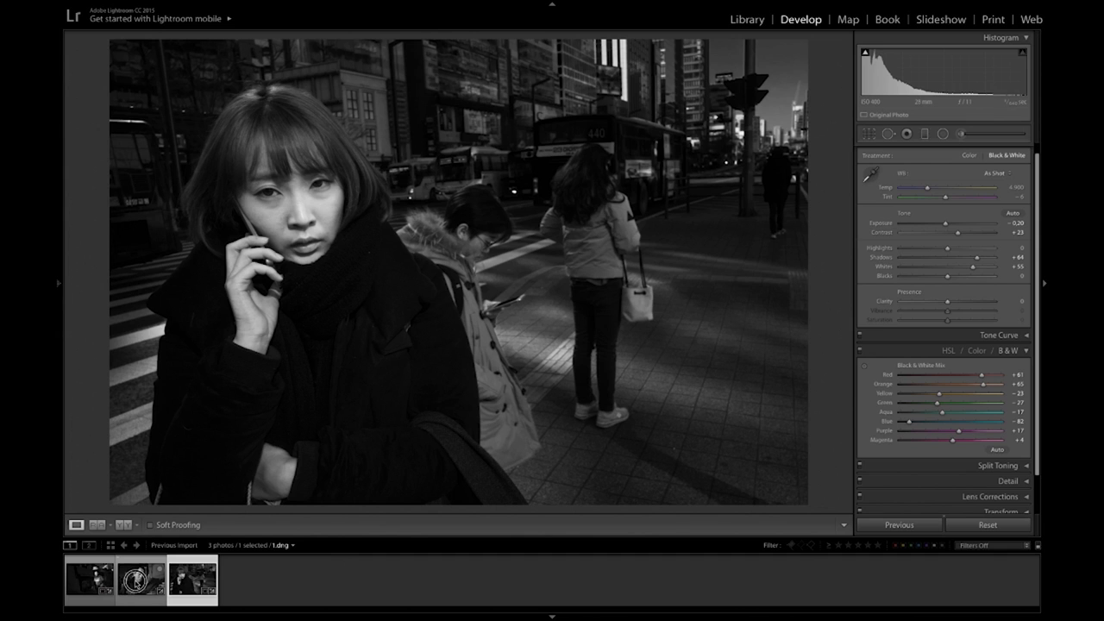
Step: Select the newspaper-reader thumbnail in the filmstrip, briefly checking the woman photo before returning
{"action": "left_click", "coordinate": [142, 579]}
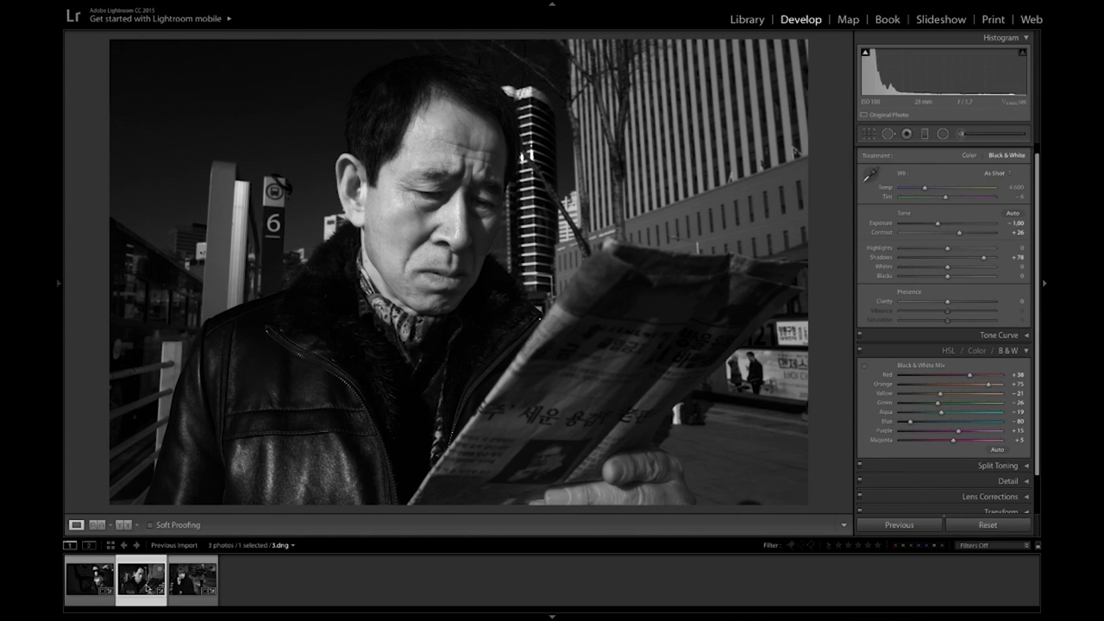
{"action": "left_click", "coordinate": [194, 580]}
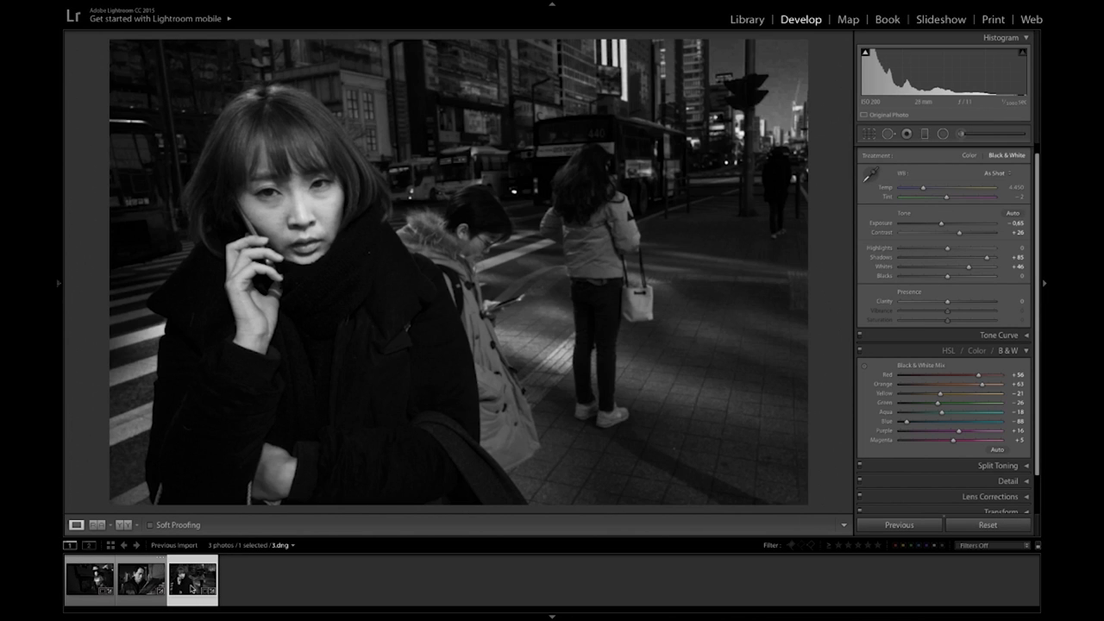
{"action": "left_click", "coordinate": [141, 580]}
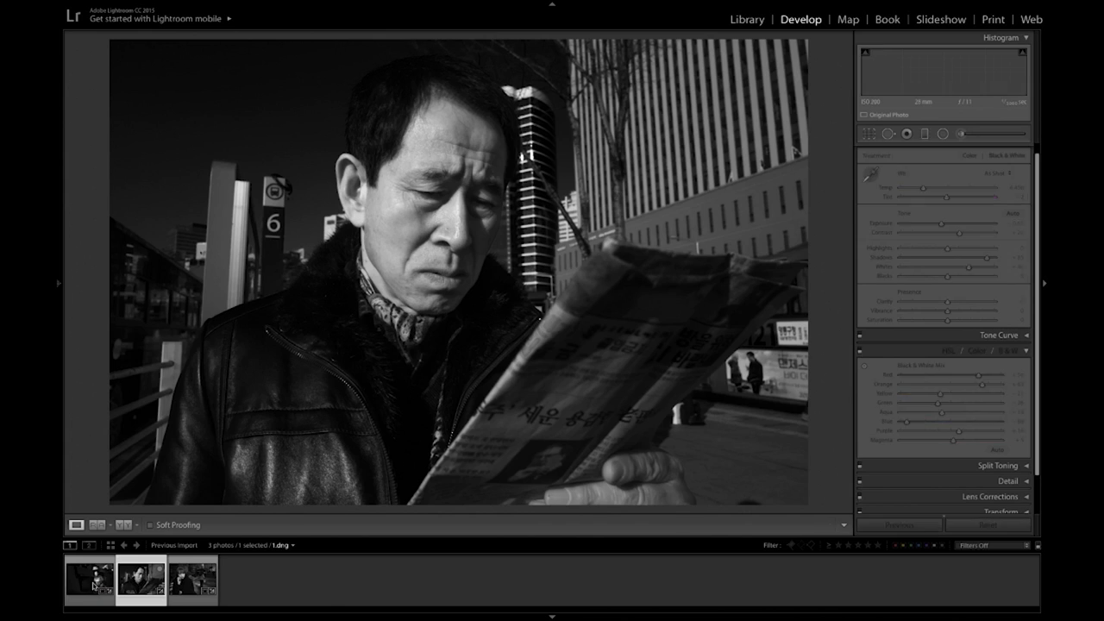